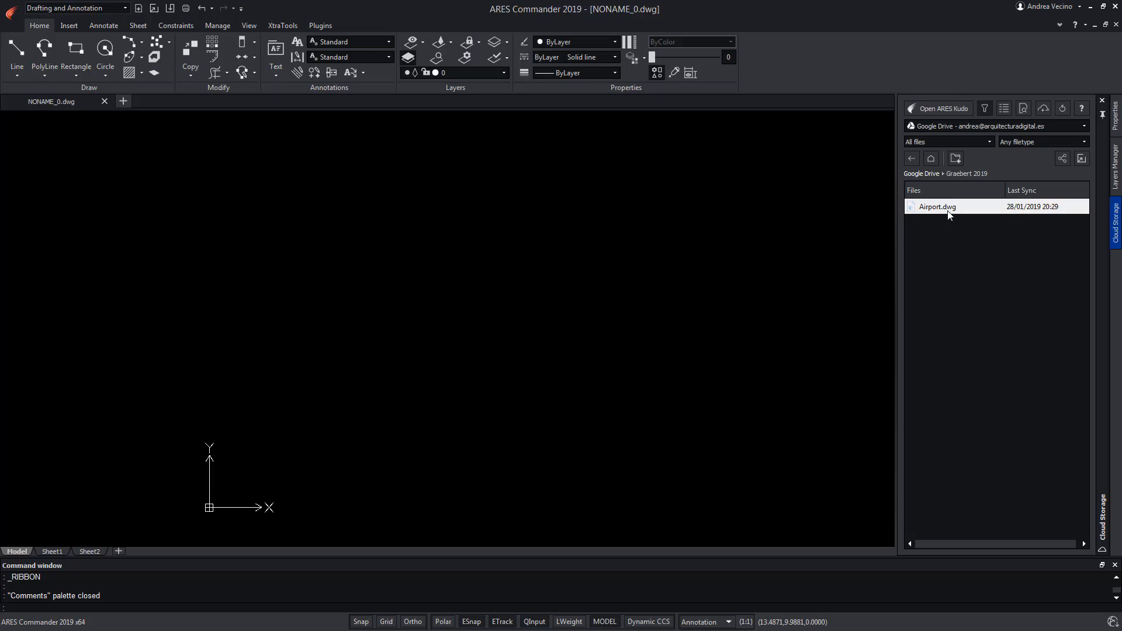
Step: Open Airport.dwg from the Google Drive cloud storage palette
{"action": "left_click", "coordinate": [935, 206]}
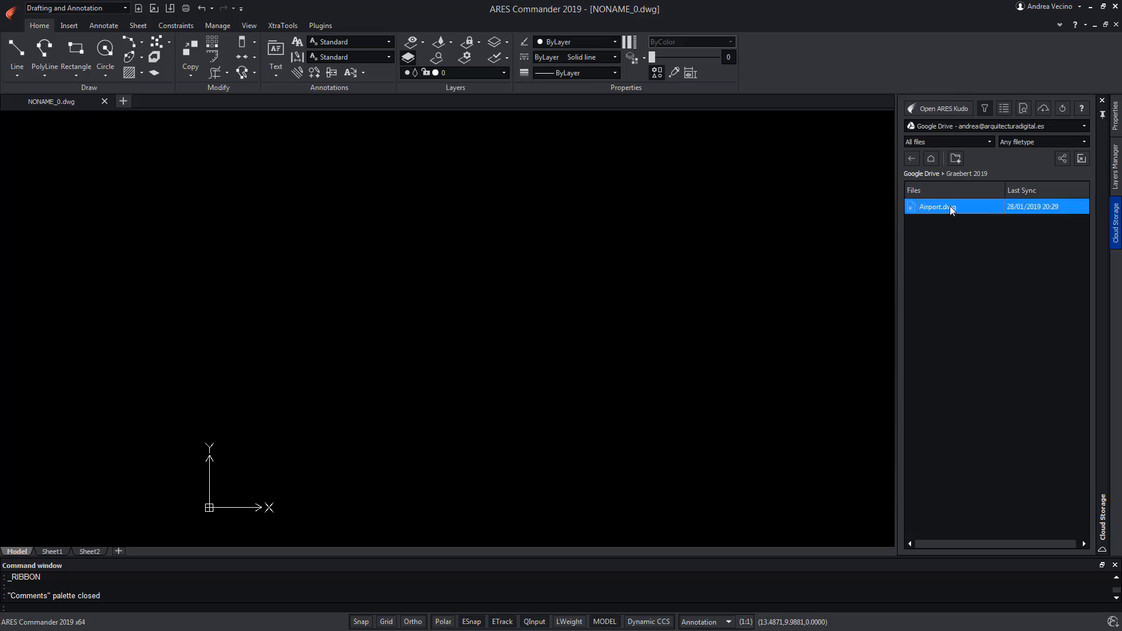
{"action": "double_click", "coordinate": [934, 205]}
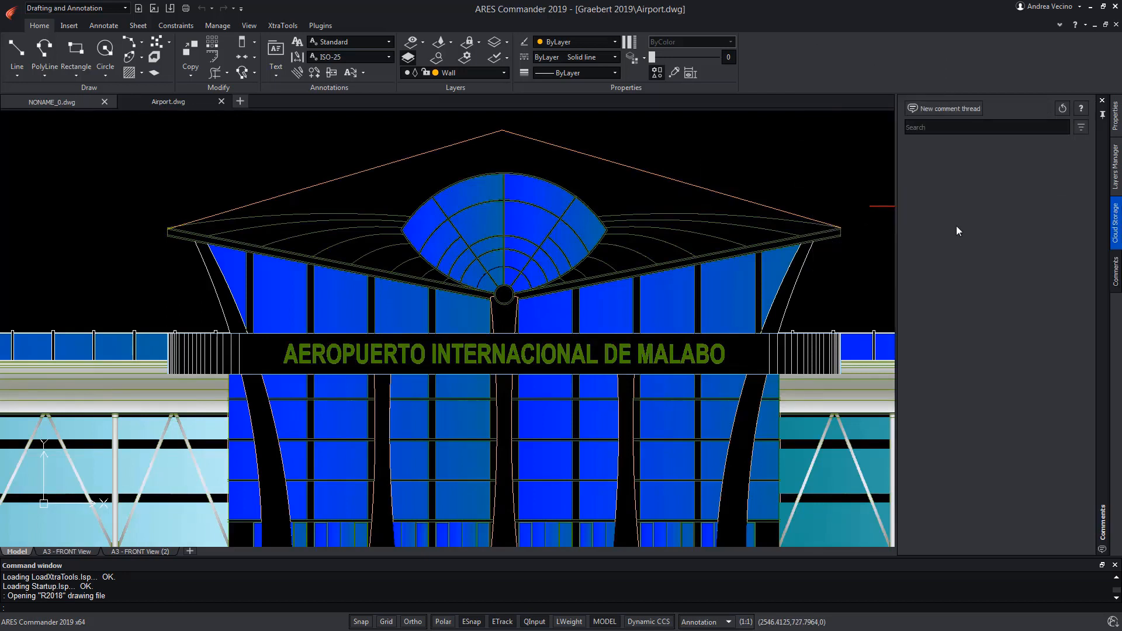
Step: Save a new 'Access Roof' thread described 'Technical Comment', linked to the selected roof entities
{"action": "left_click", "coordinate": [949, 107]}
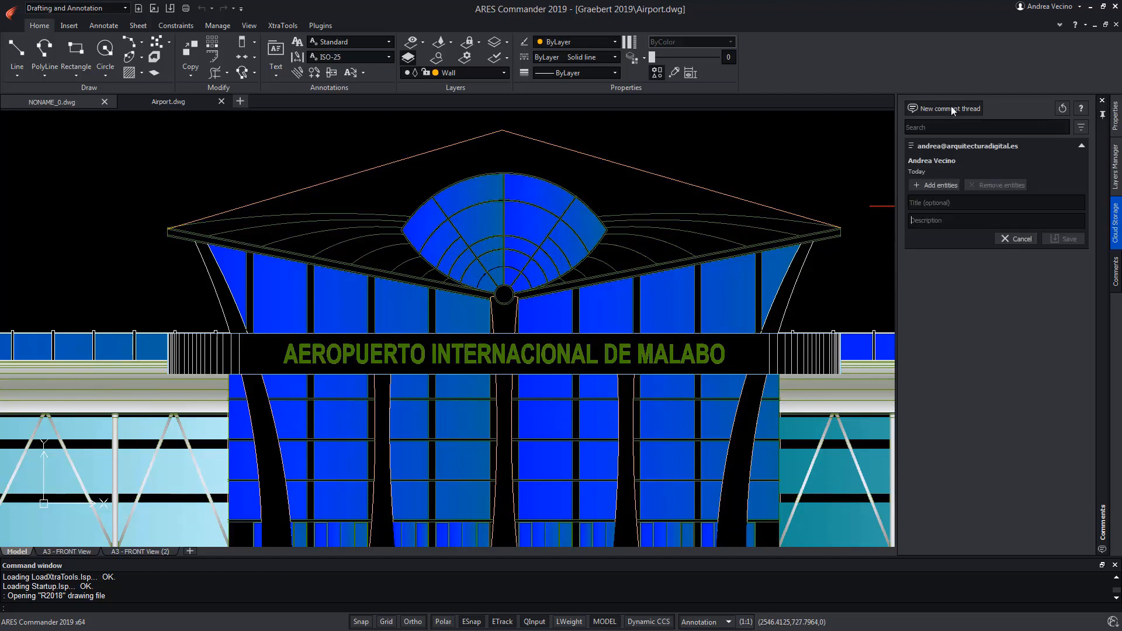
{"action": "left_click", "coordinate": [935, 184]}
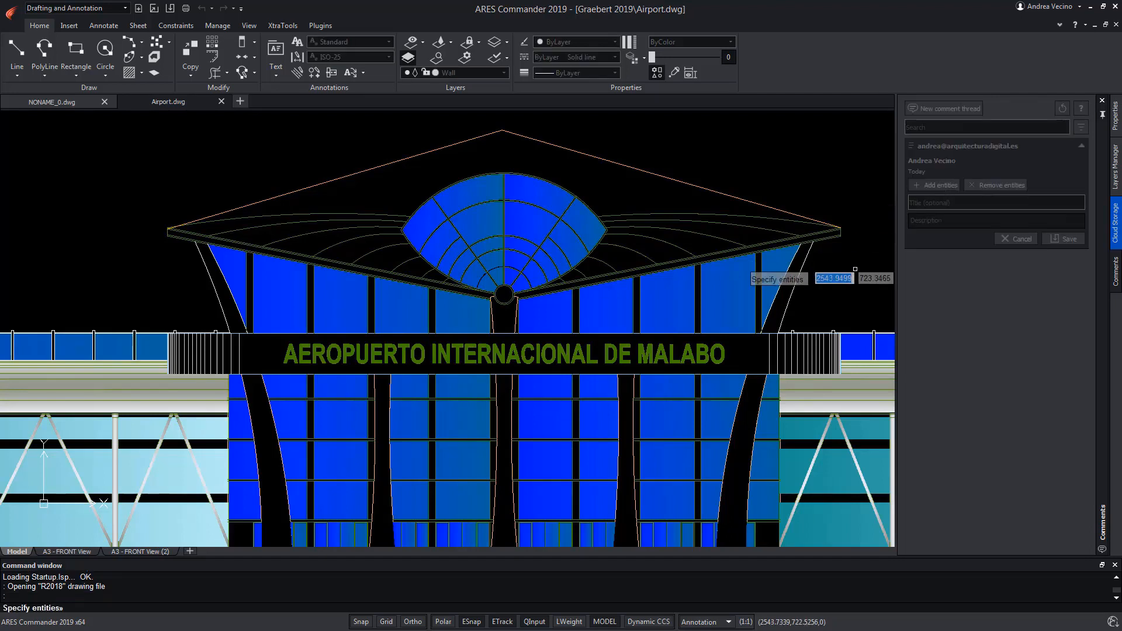
{"action": "mouse_move", "coordinate": [584, 287]}
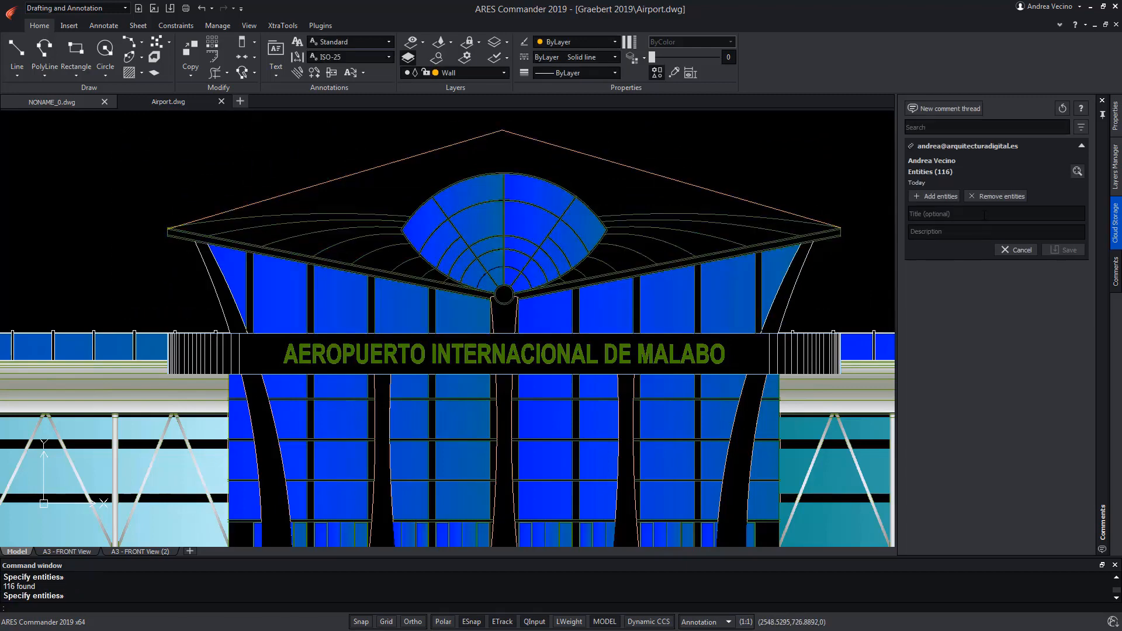
{"action": "type", "text": "Acces"}
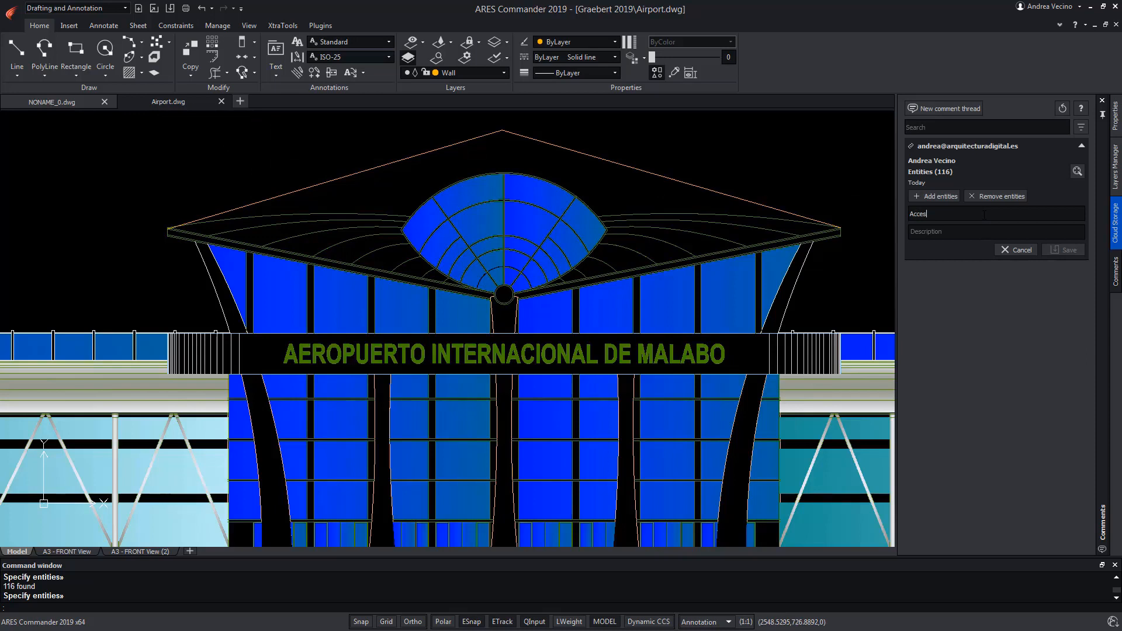
{"action": "type", "text": "Technical Comment"}
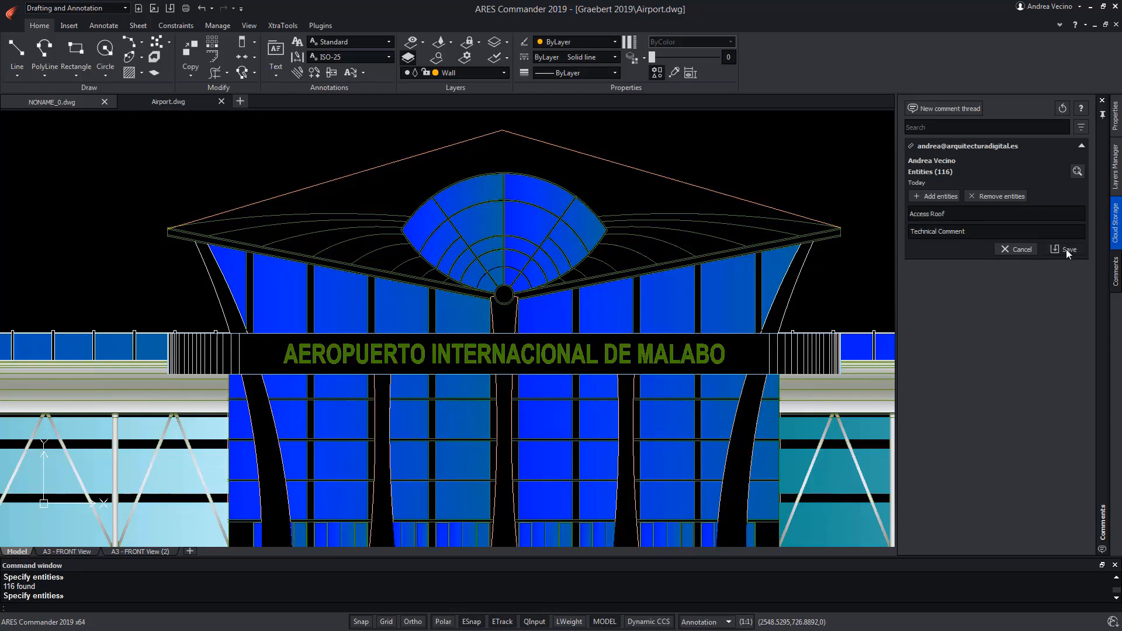
{"action": "left_click", "coordinate": [1067, 249]}
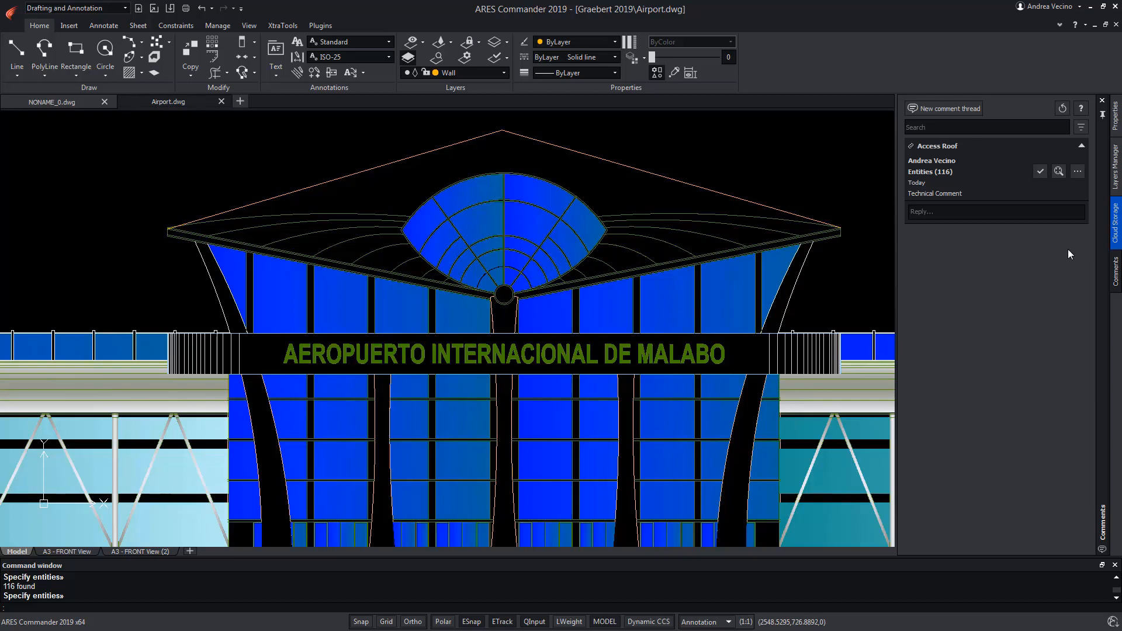
Step: Zoom to the roof entities attached to the Access Roof thread and dismiss its options menu
{"action": "left_click", "coordinate": [1083, 147]}
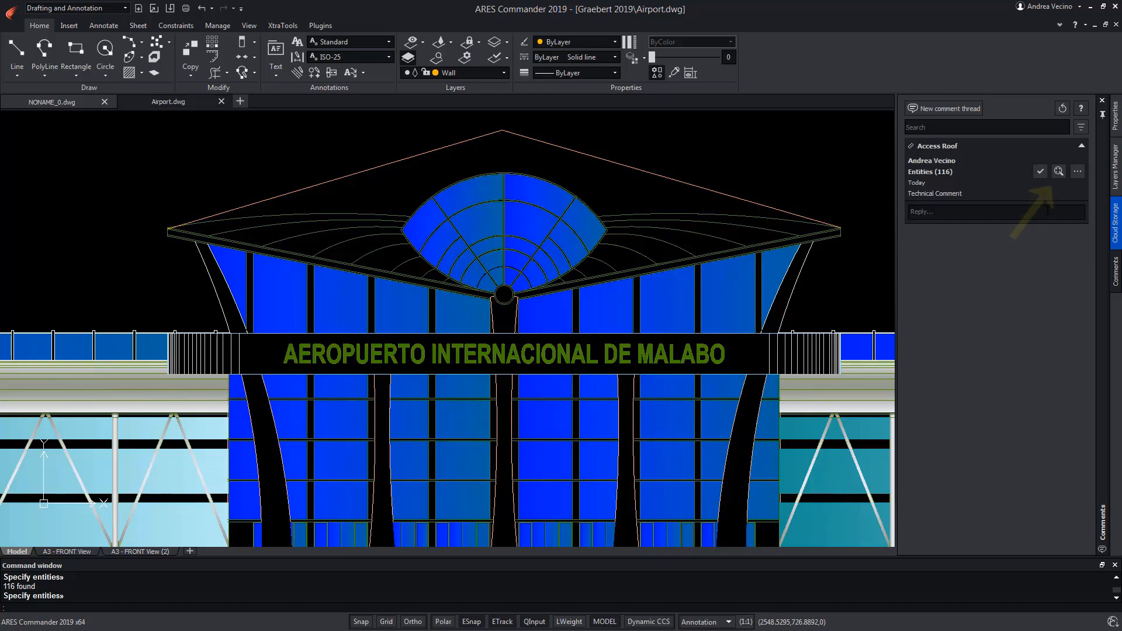
{"action": "mouse_move", "coordinate": [1060, 171]}
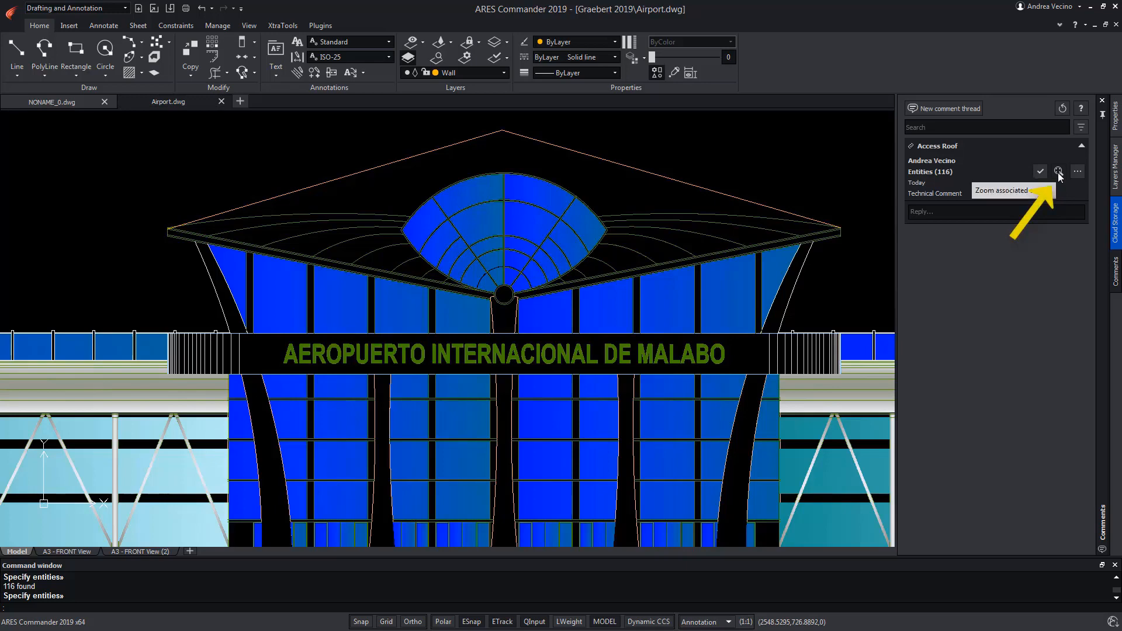
{"action": "left_click", "coordinate": [1059, 171]}
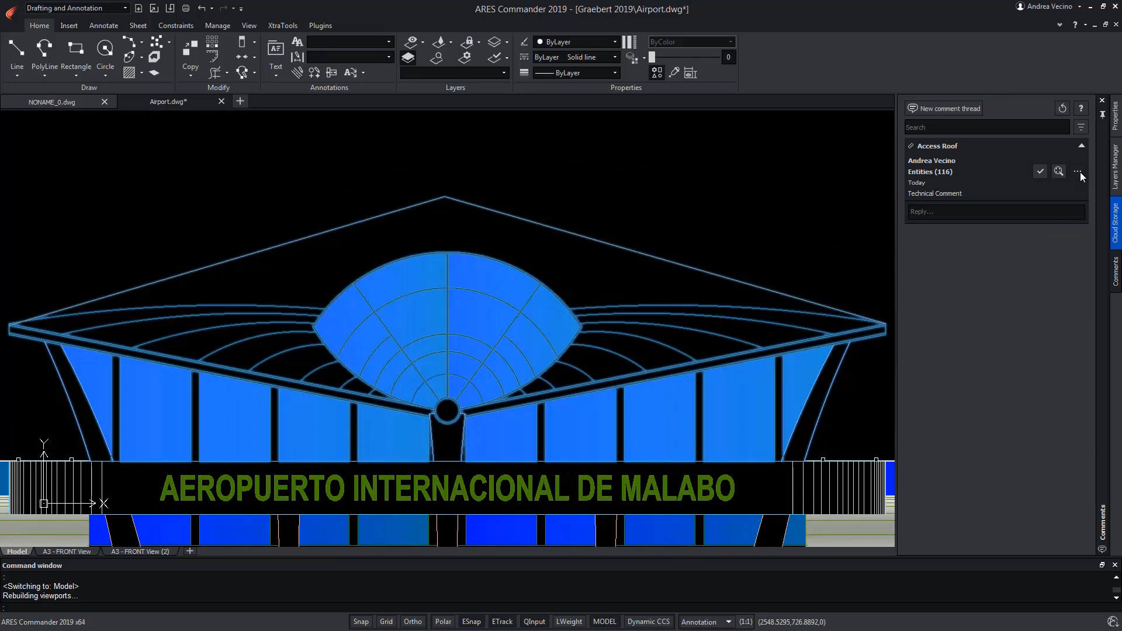
{"action": "left_click", "coordinate": [1077, 172]}
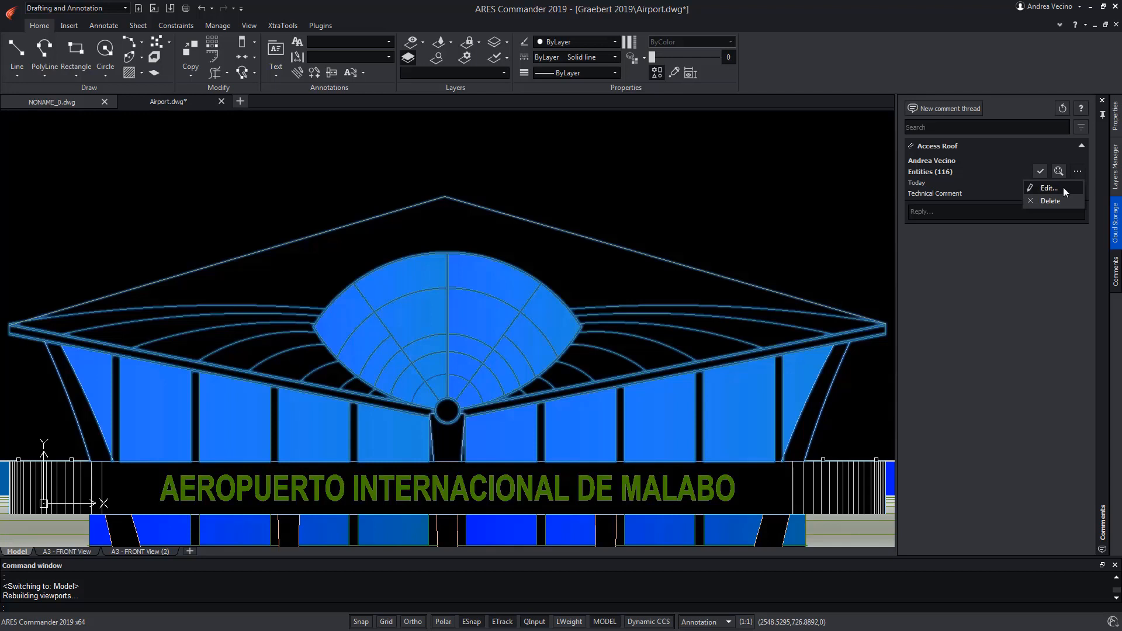
{"action": "left_click", "coordinate": [1076, 170]}
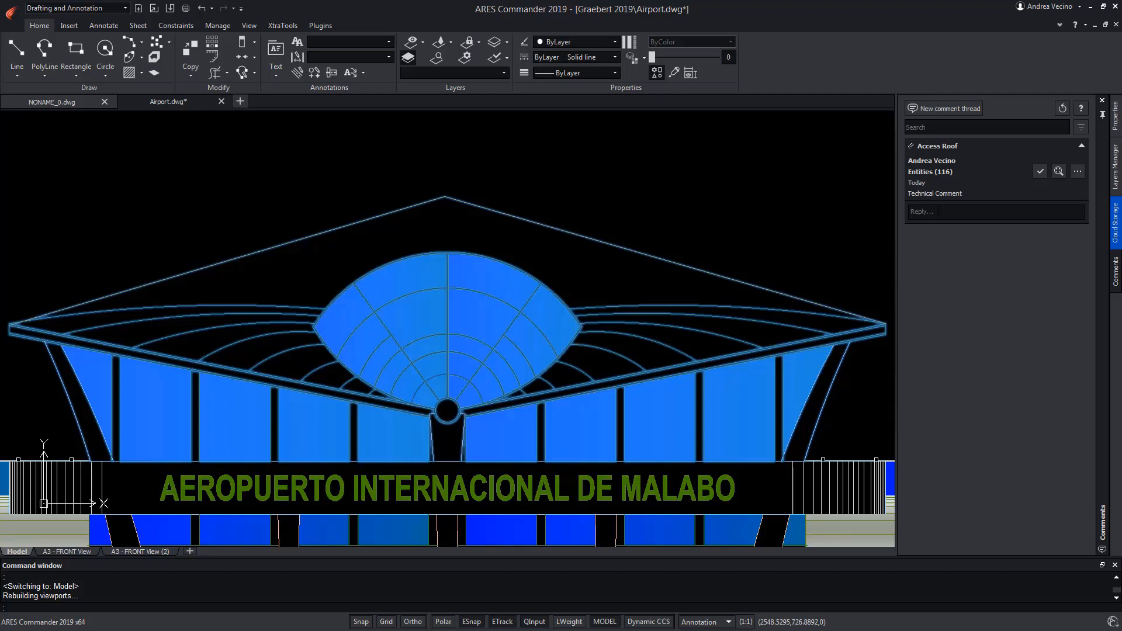
Step: Post the reply 'Curved Roof? It's too expensive' on the Access Roof thread
{"action": "left_click", "coordinate": [995, 212]}
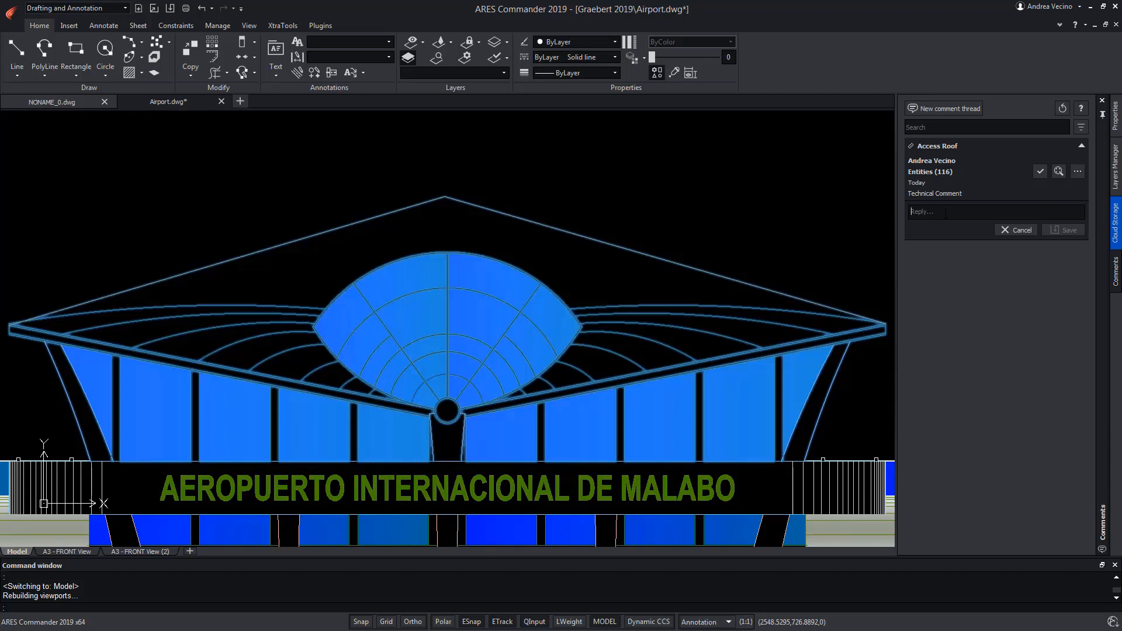
{"action": "type", "text": "Curved Roof? It's too expe"}
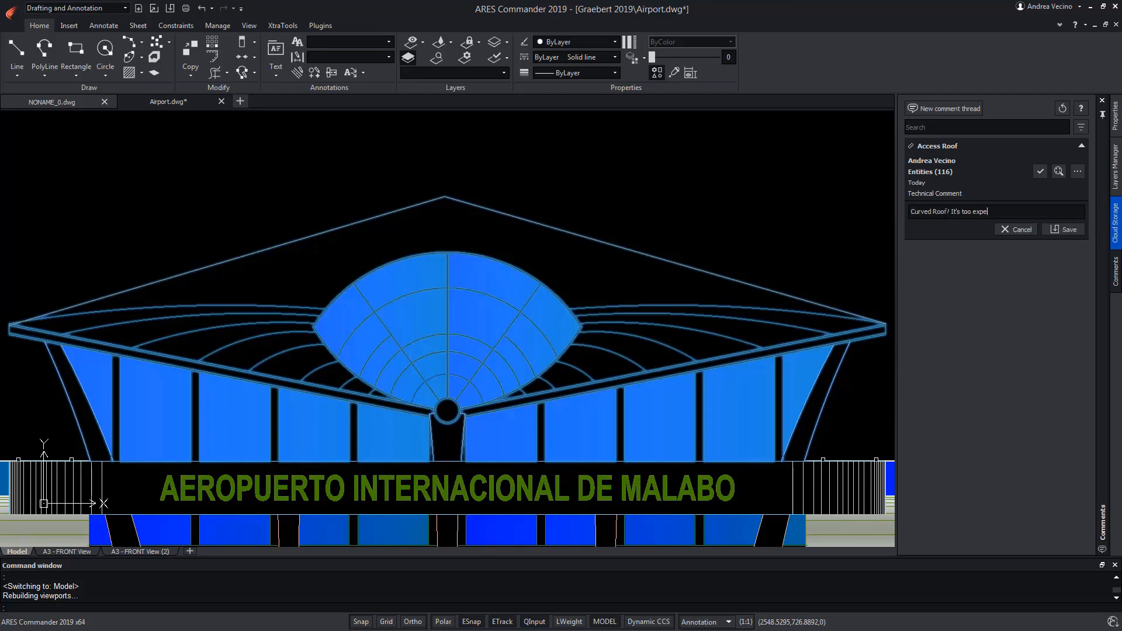
{"action": "left_click", "coordinate": [1064, 229]}
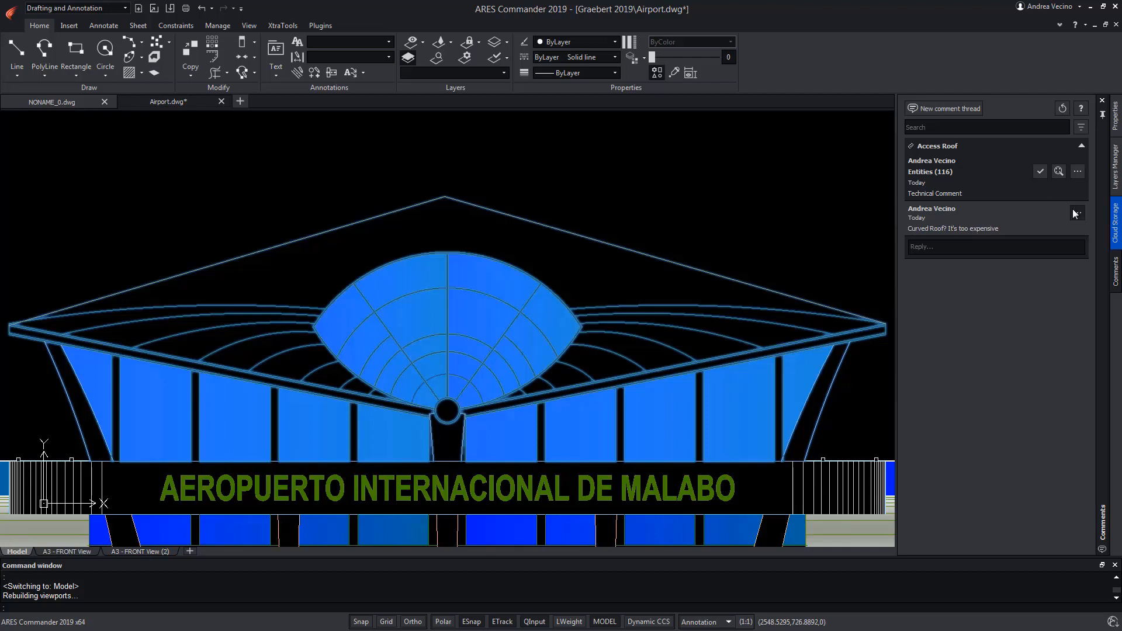
{"action": "left_click", "coordinate": [1077, 213]}
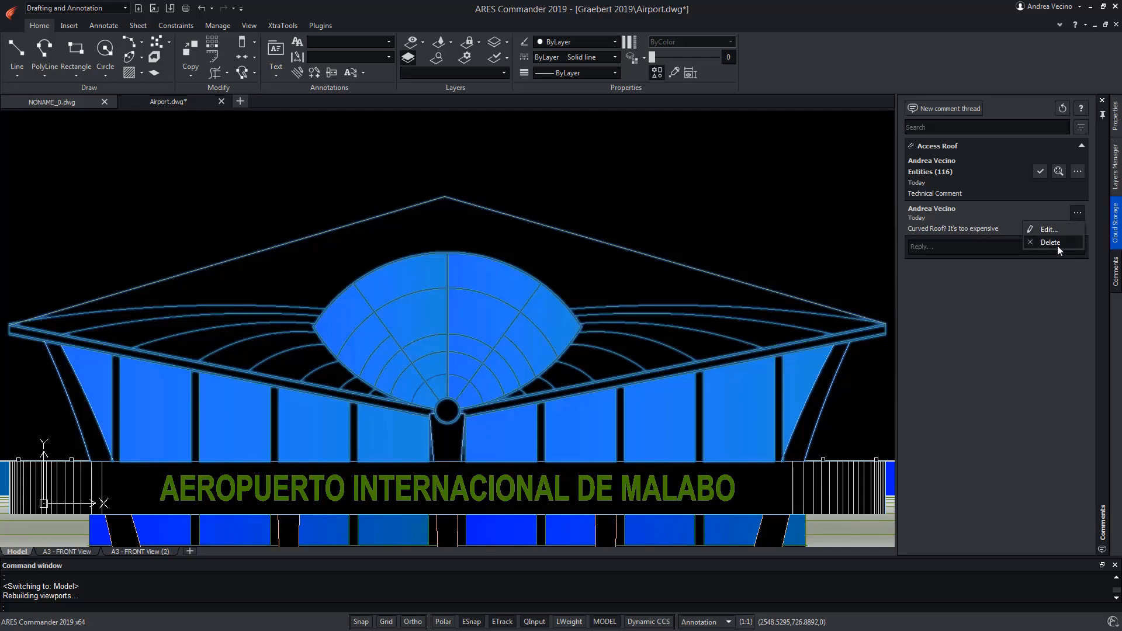
{"action": "mouse_move", "coordinate": [997, 228]}
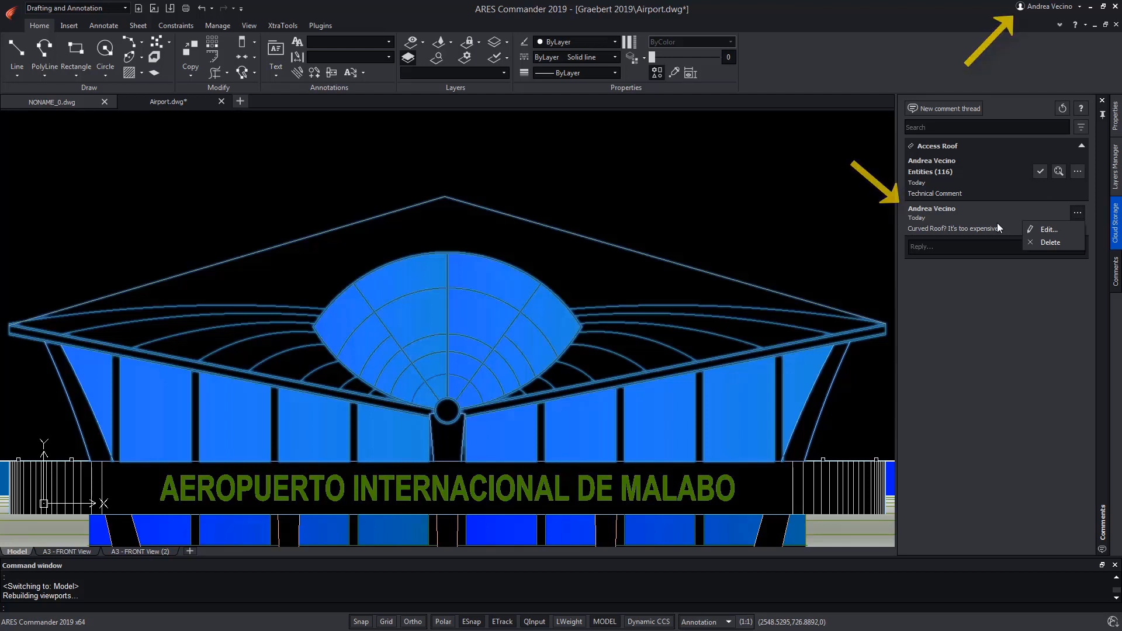
Step: Save the Airport drawing from the application menu
{"action": "left_click", "coordinate": [15, 9]}
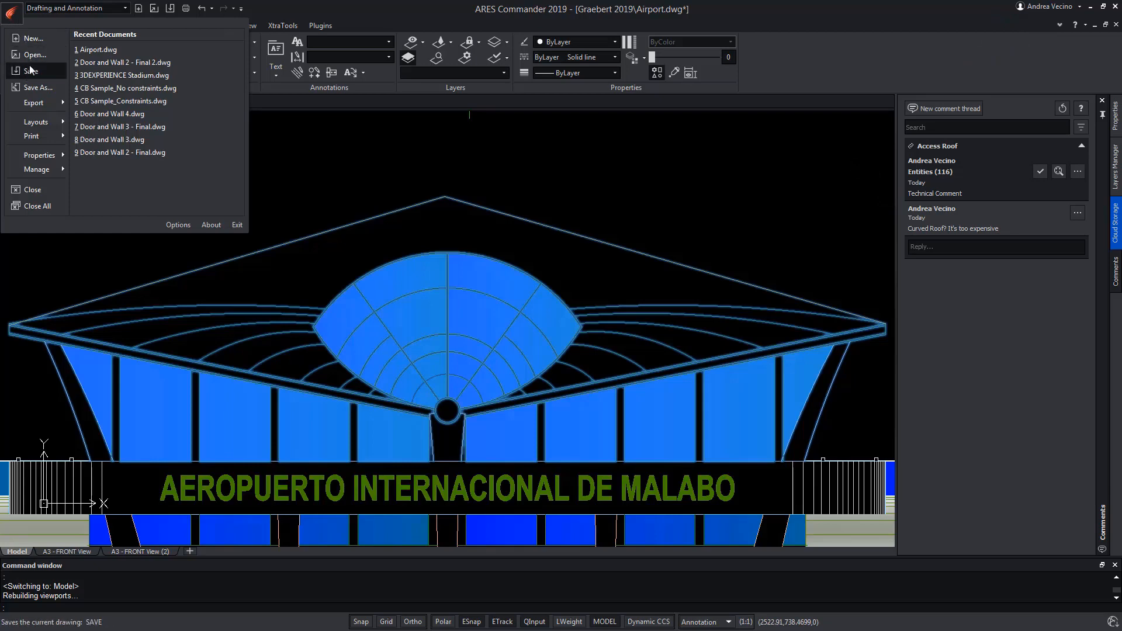
{"action": "left_click", "coordinate": [32, 69]}
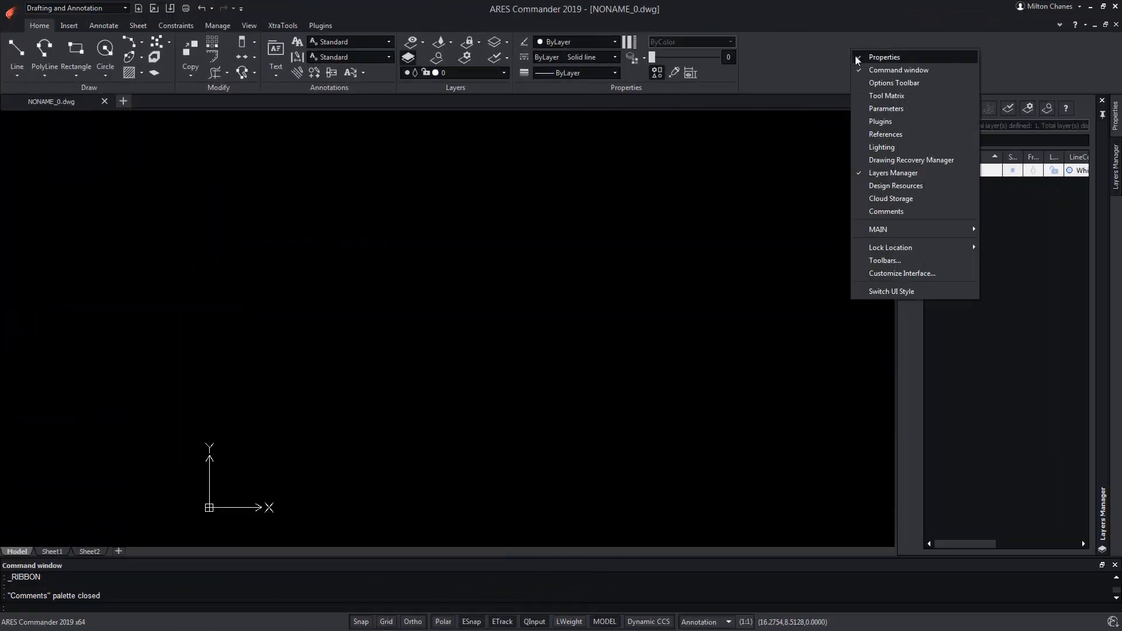
Step: Show the Cloud Storage palette and reopen Airport.dwg from Google Drive
{"action": "left_click", "coordinate": [891, 198]}
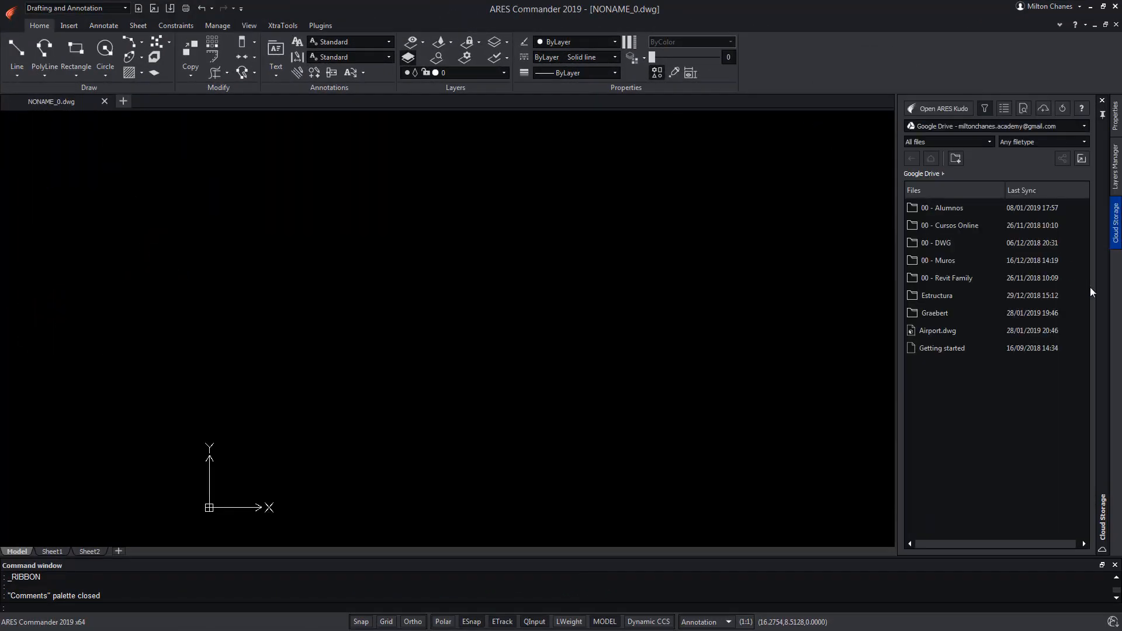
{"action": "left_click", "coordinate": [936, 329]}
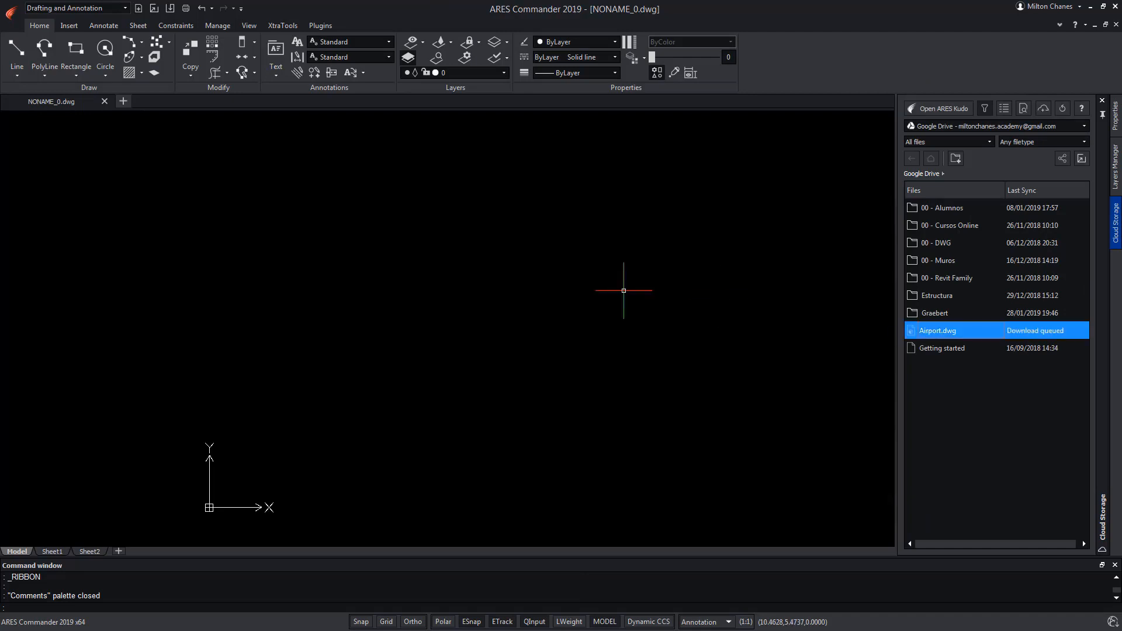
{"action": "double_click", "coordinate": [939, 330]}
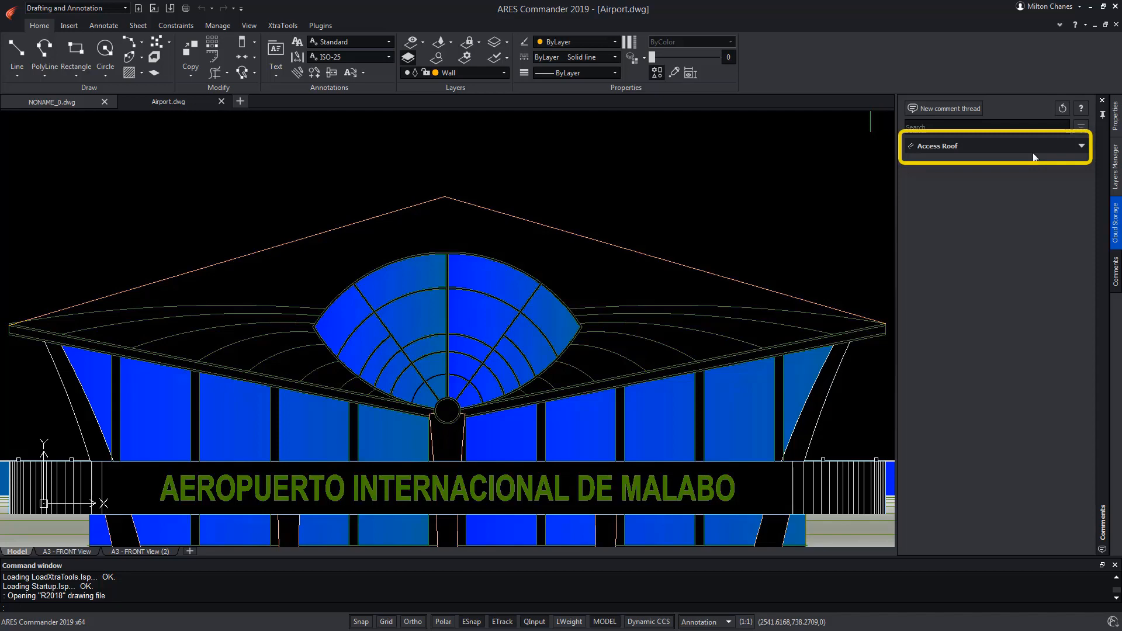
Step: Post the reply 'I know. But it is the one that is budgeted.' on the Access Roof thread
{"action": "left_click", "coordinate": [994, 145]}
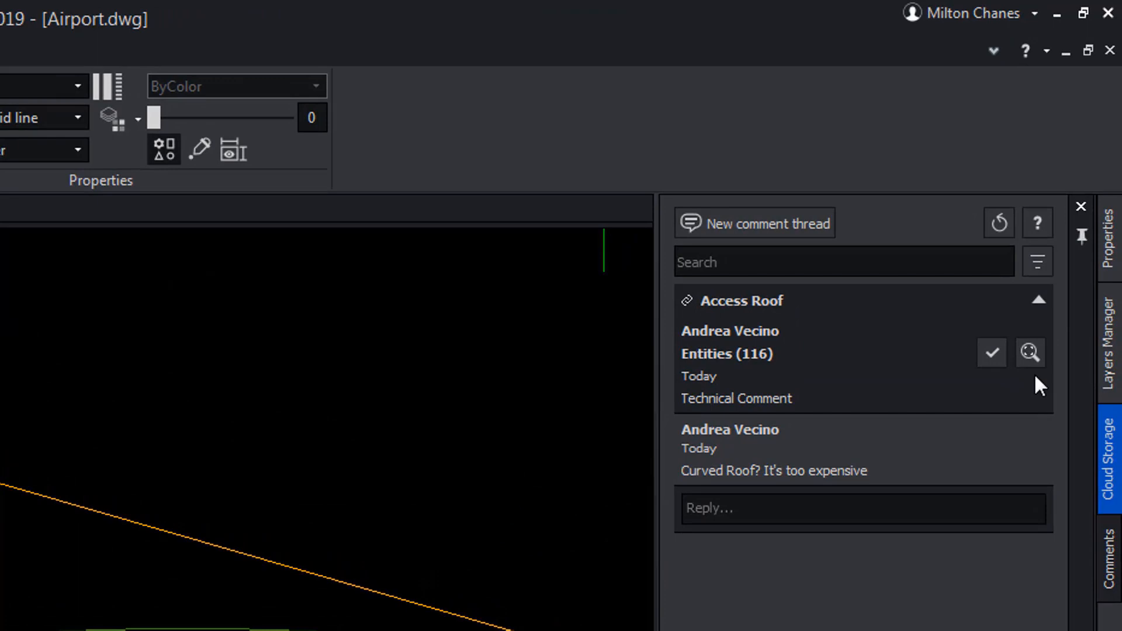
{"action": "mouse_move", "coordinate": [993, 447]}
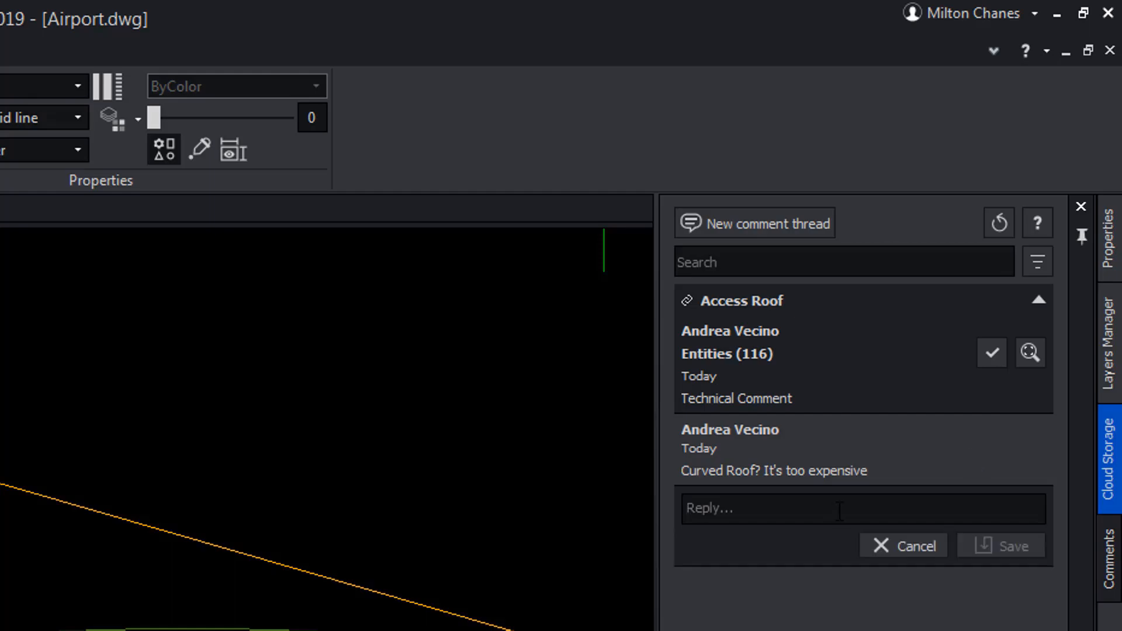
{"action": "type", "text": "I know. But"}
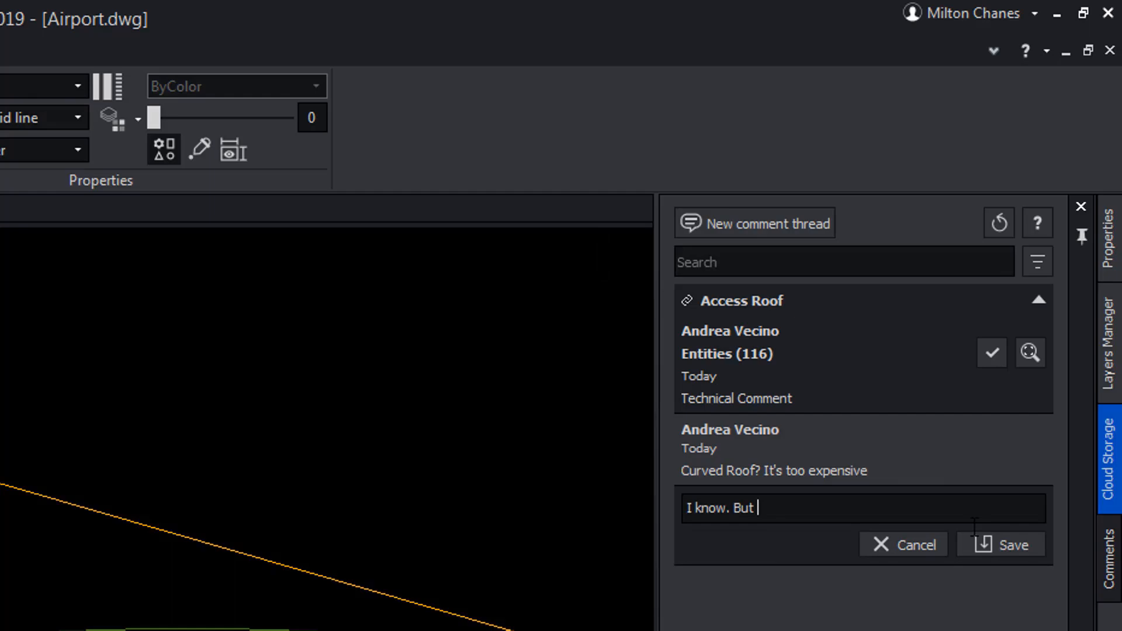
{"action": "type", "text": "it is the one that is budgeted."}
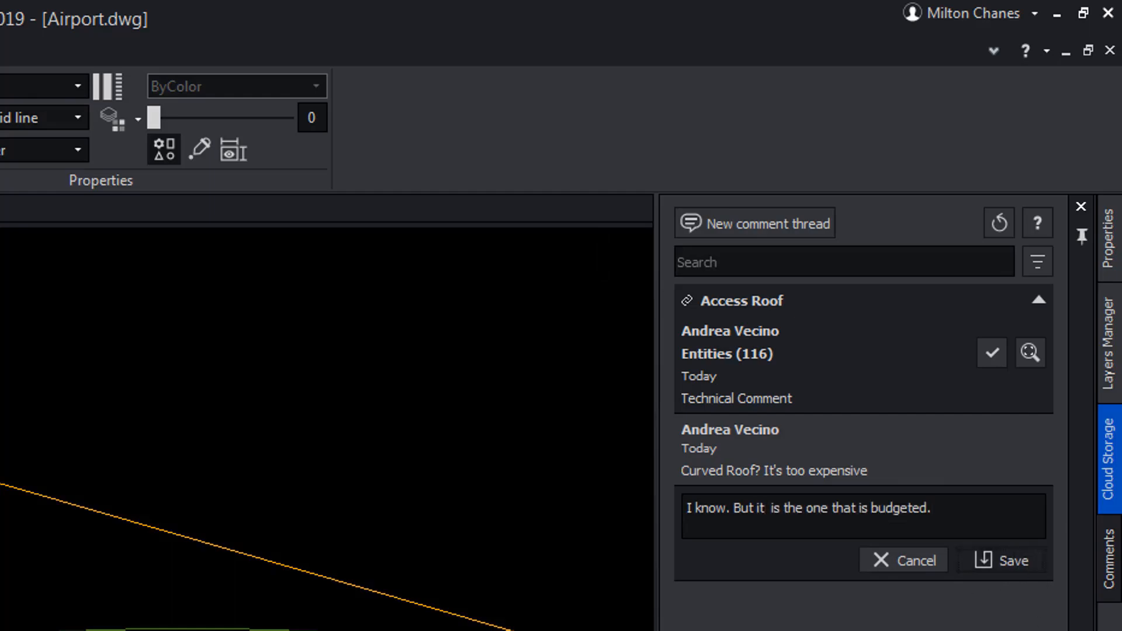
{"action": "left_click", "coordinate": [1011, 560]}
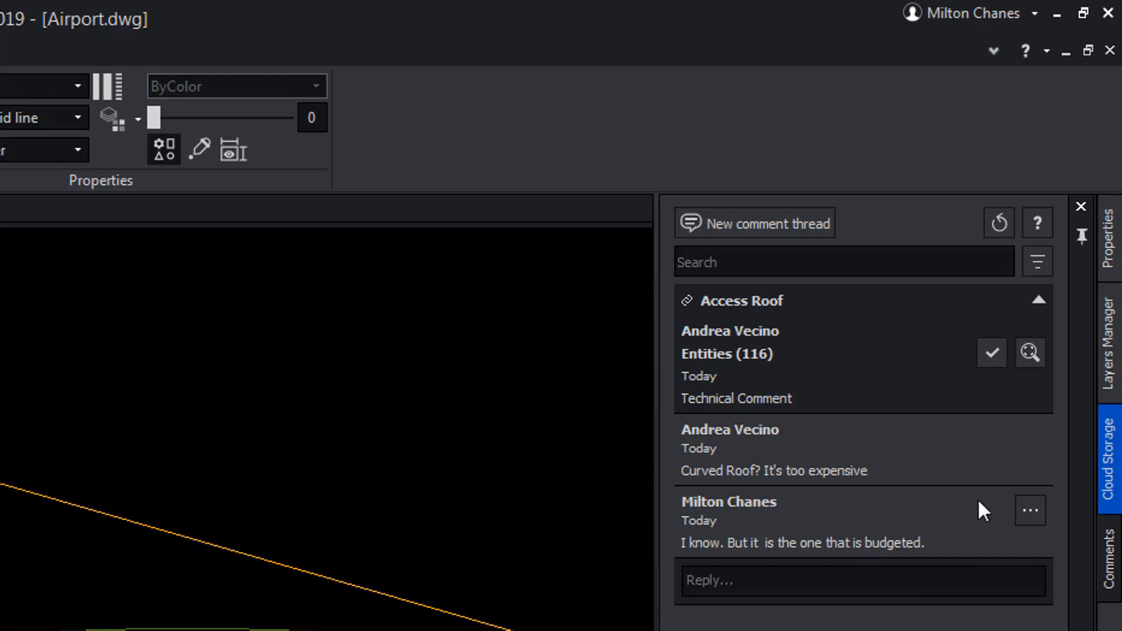
{"action": "left_click", "coordinate": [1029, 509]}
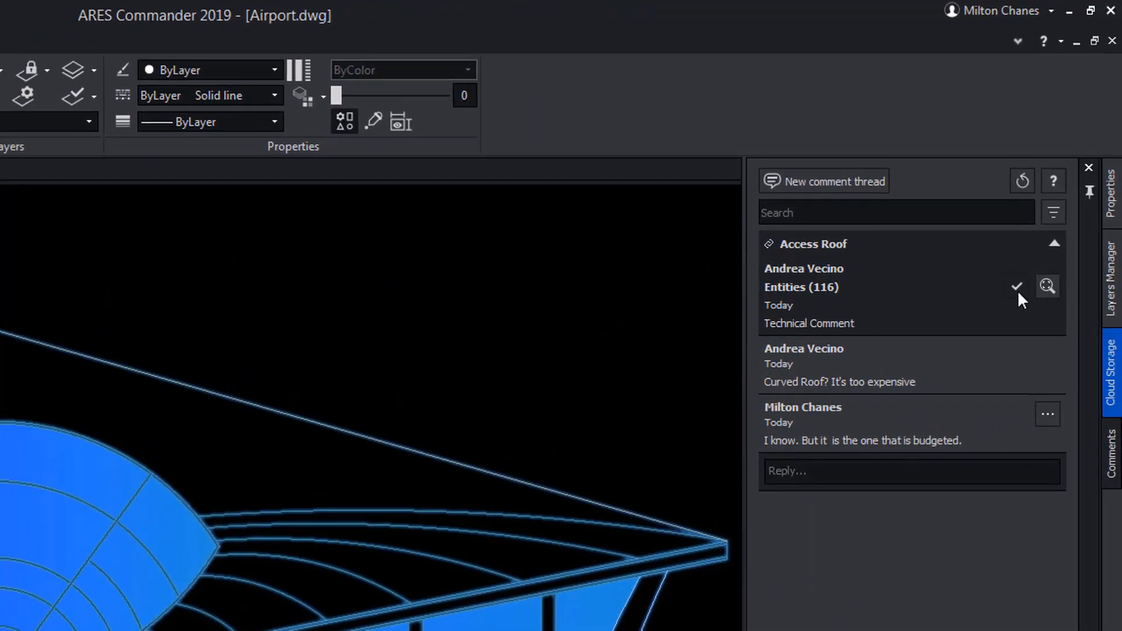
{"action": "mouse_move", "coordinate": [1018, 286]}
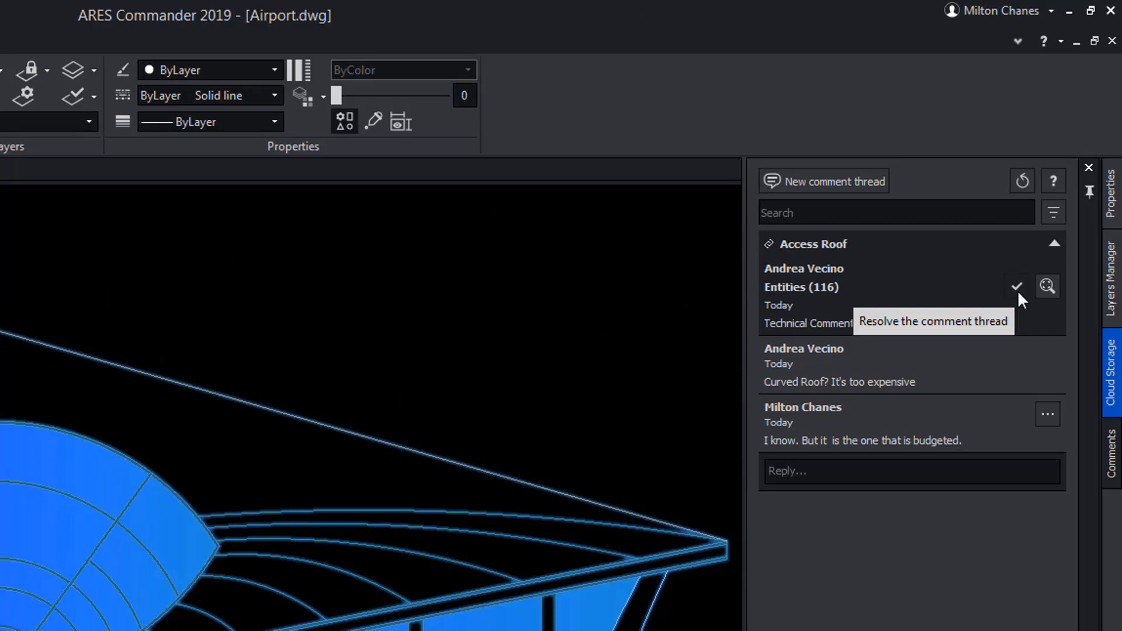
{"action": "mouse_move", "coordinate": [857, 267]}
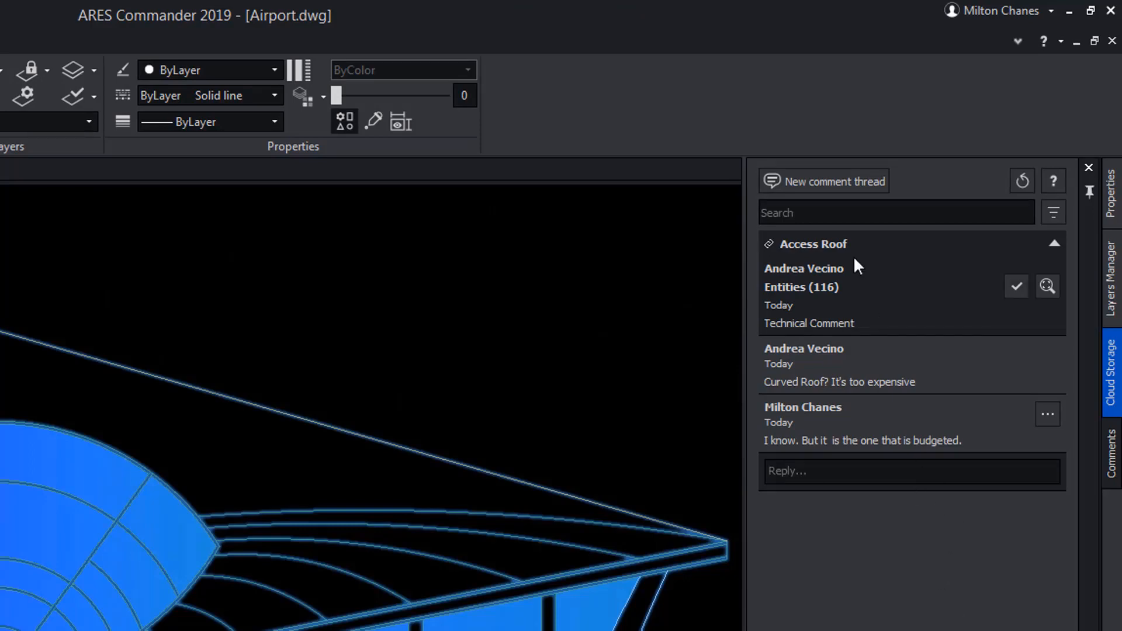
{"action": "mouse_move", "coordinate": [830, 187]}
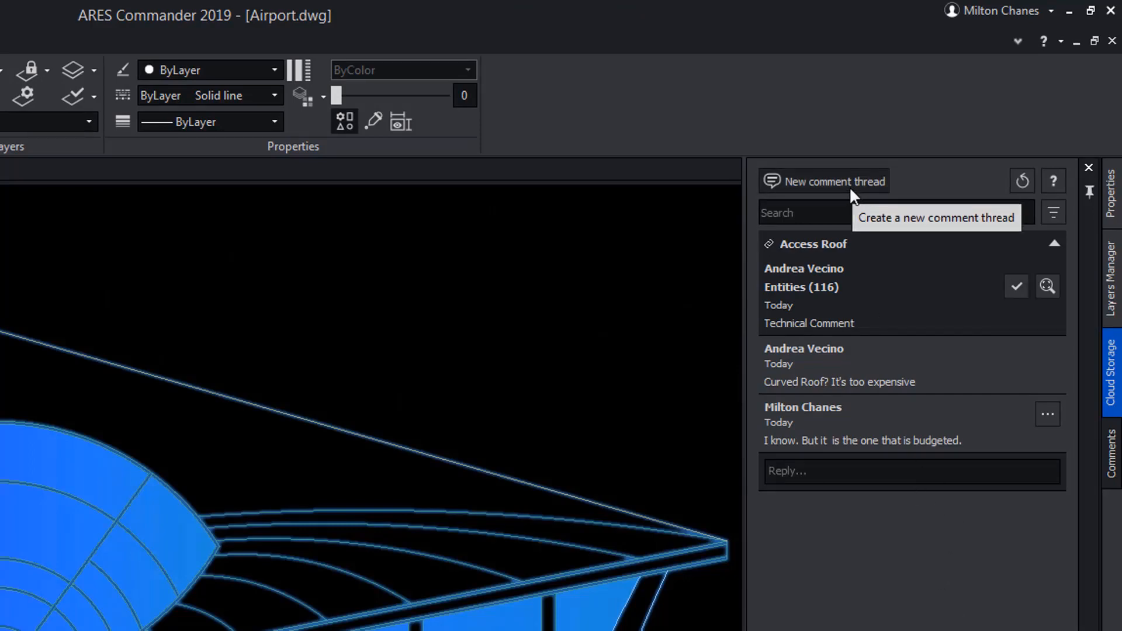
Step: Start a new comment thread from the Comments palette
{"action": "left_click", "coordinate": [834, 181]}
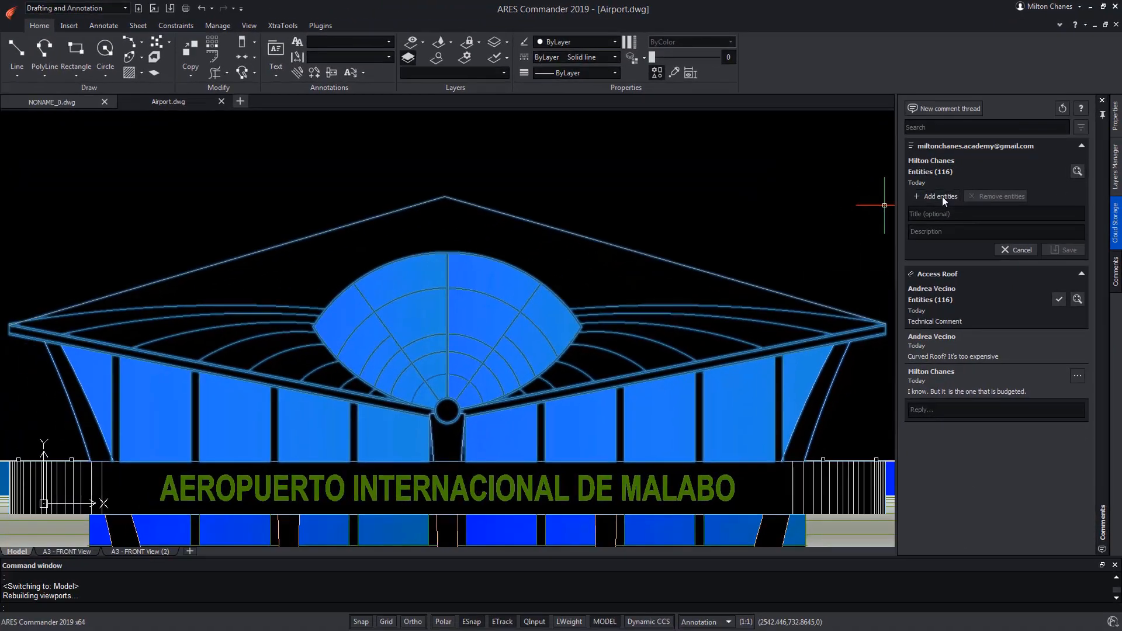
Step: Save a 'Text in English' thread described 'Access', attached to one picked drawing entity
{"action": "type", "text": "Text in English"}
{"action": "type", "text": "Access"}
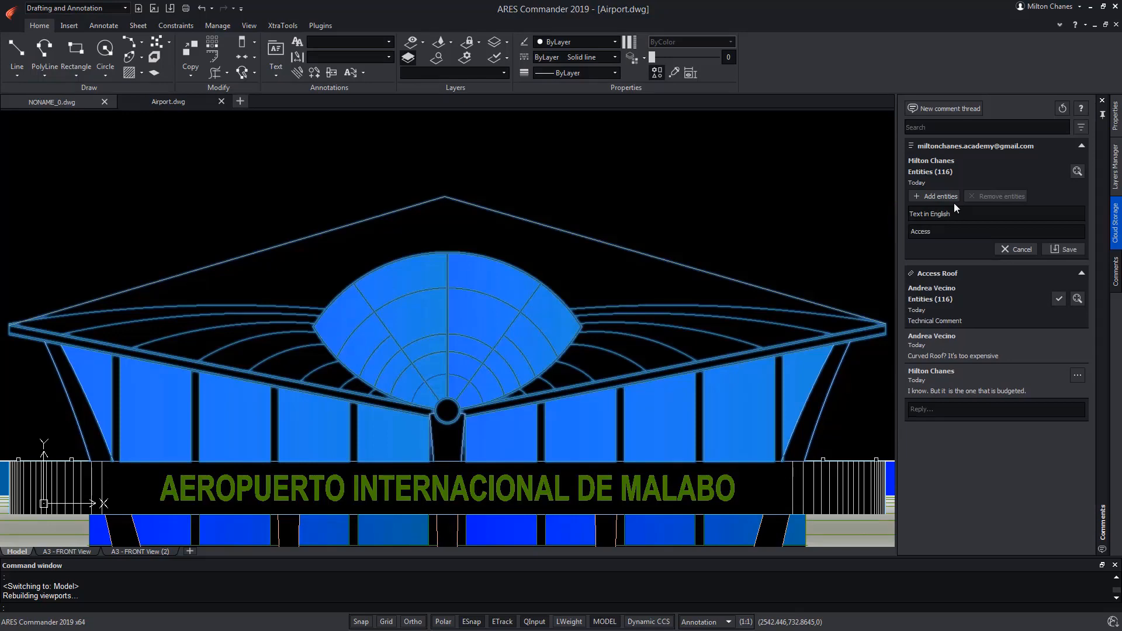
{"action": "left_click", "coordinate": [935, 196]}
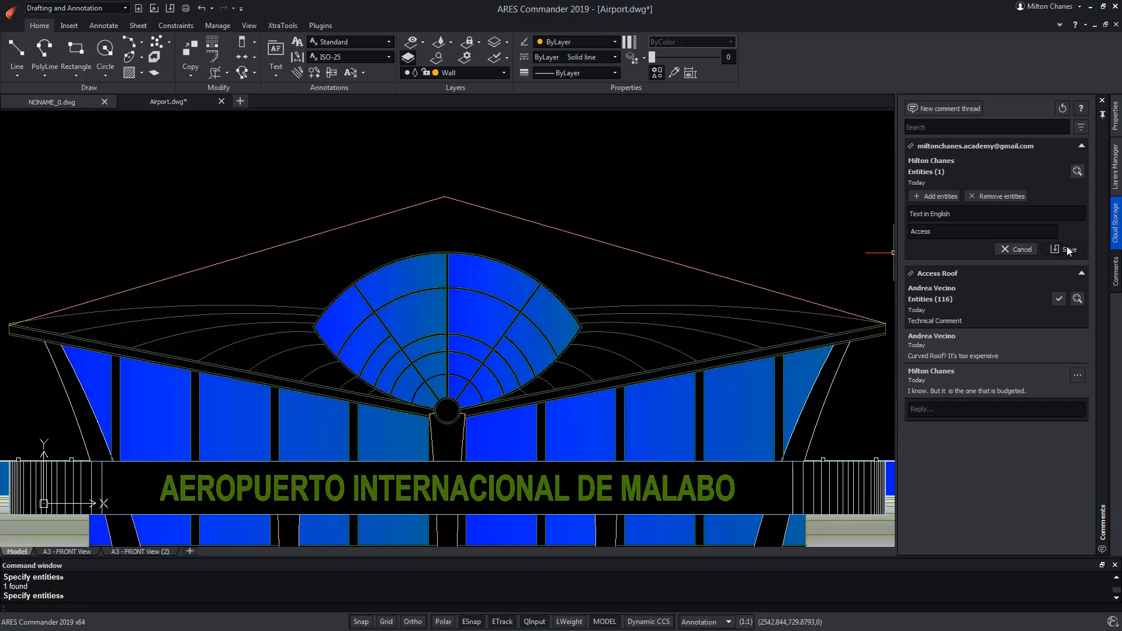
{"action": "left_click", "coordinate": [1067, 249]}
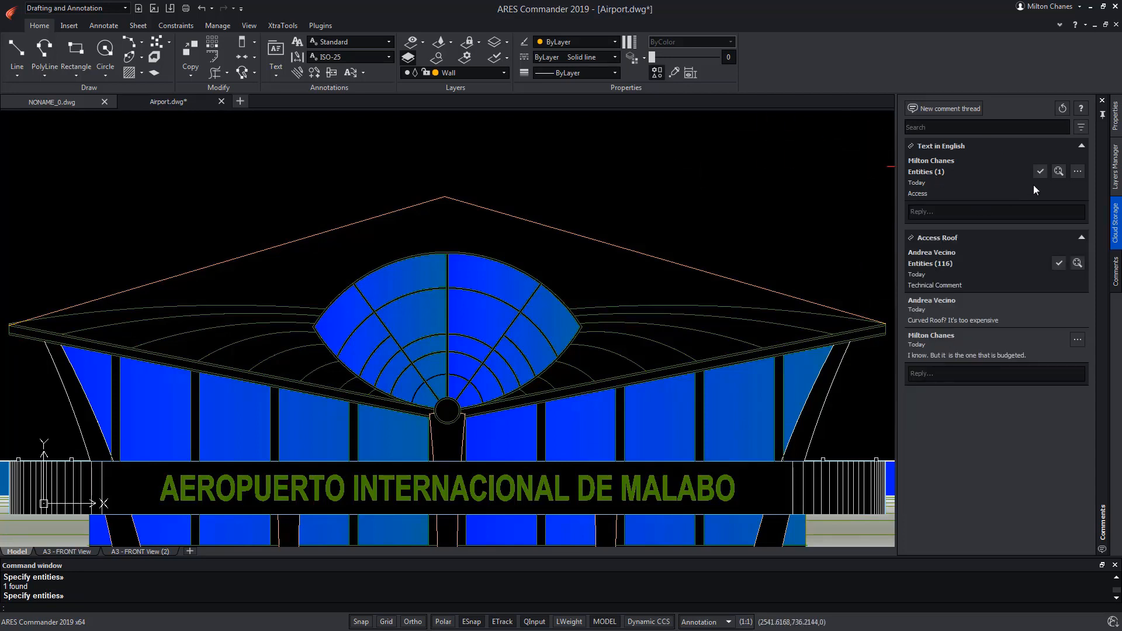
{"action": "left_click", "coordinate": [1076, 170]}
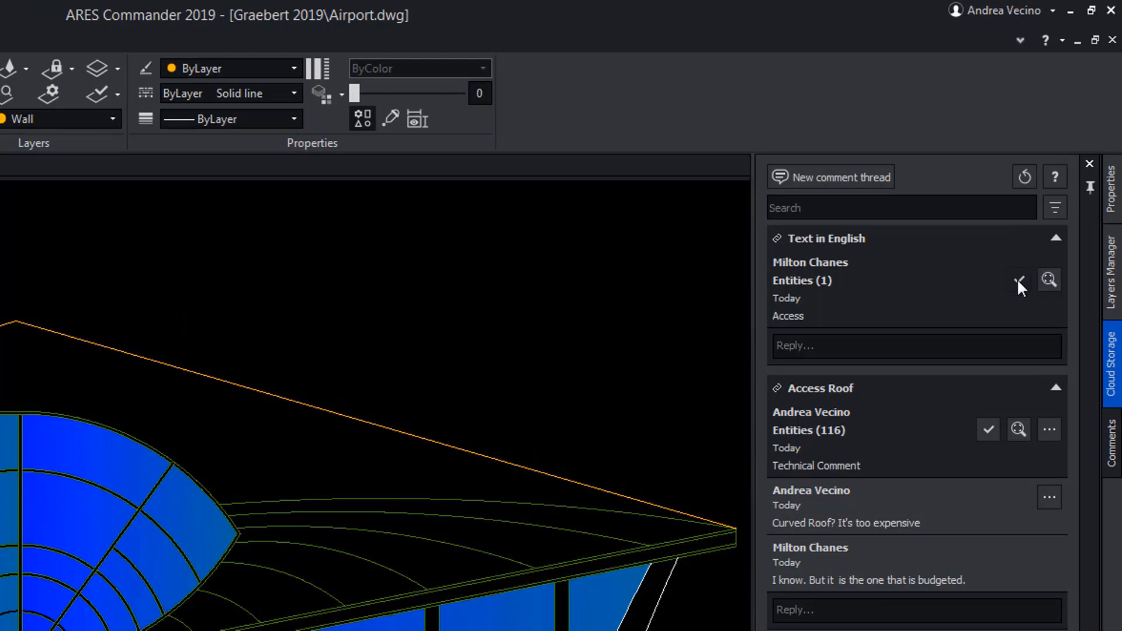
Step: Mark Text in English resolved and delete the Access Roof thread, confirming with Yes
{"action": "left_click", "coordinate": [1020, 283]}
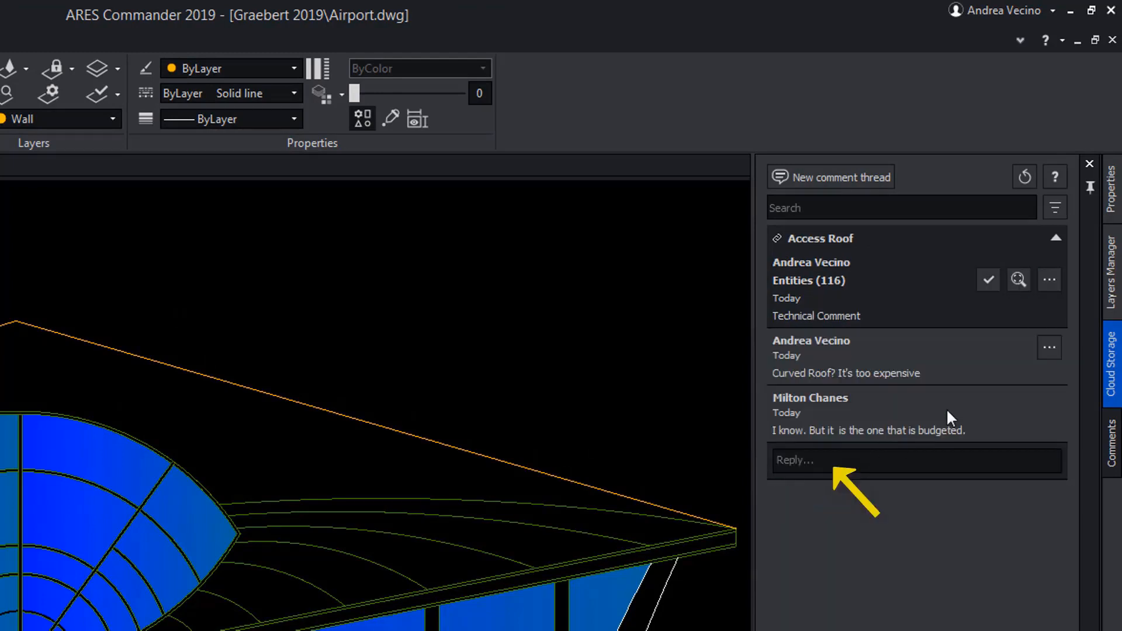
{"action": "mouse_move", "coordinate": [1050, 348]}
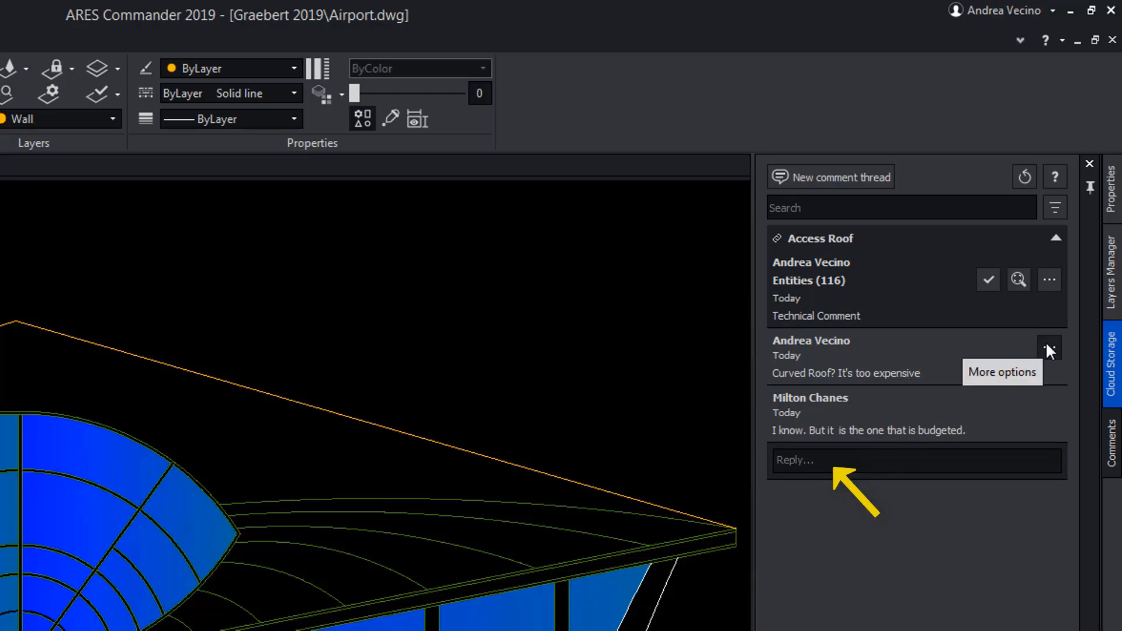
{"action": "mouse_move", "coordinate": [1050, 280]}
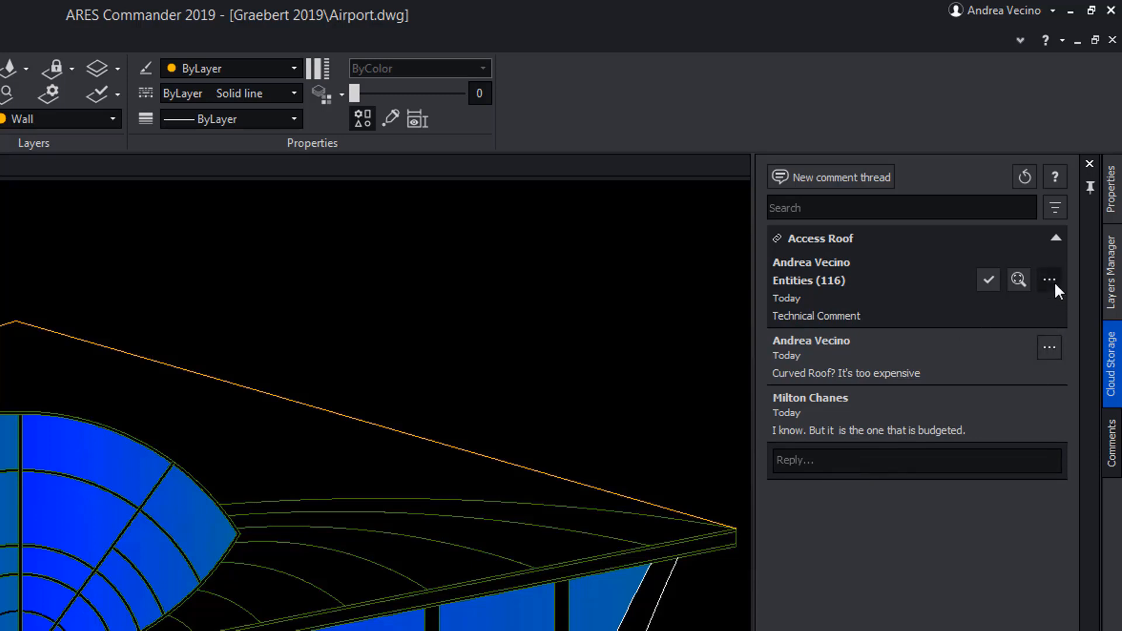
{"action": "left_click", "coordinate": [1050, 280]}
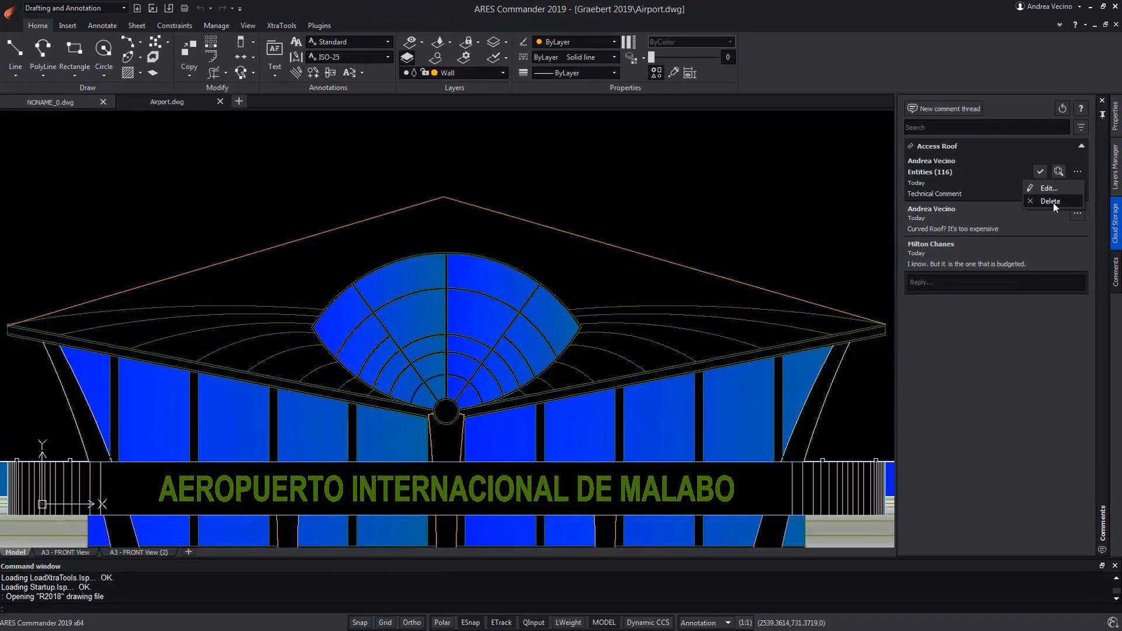
{"action": "left_click", "coordinate": [1051, 201]}
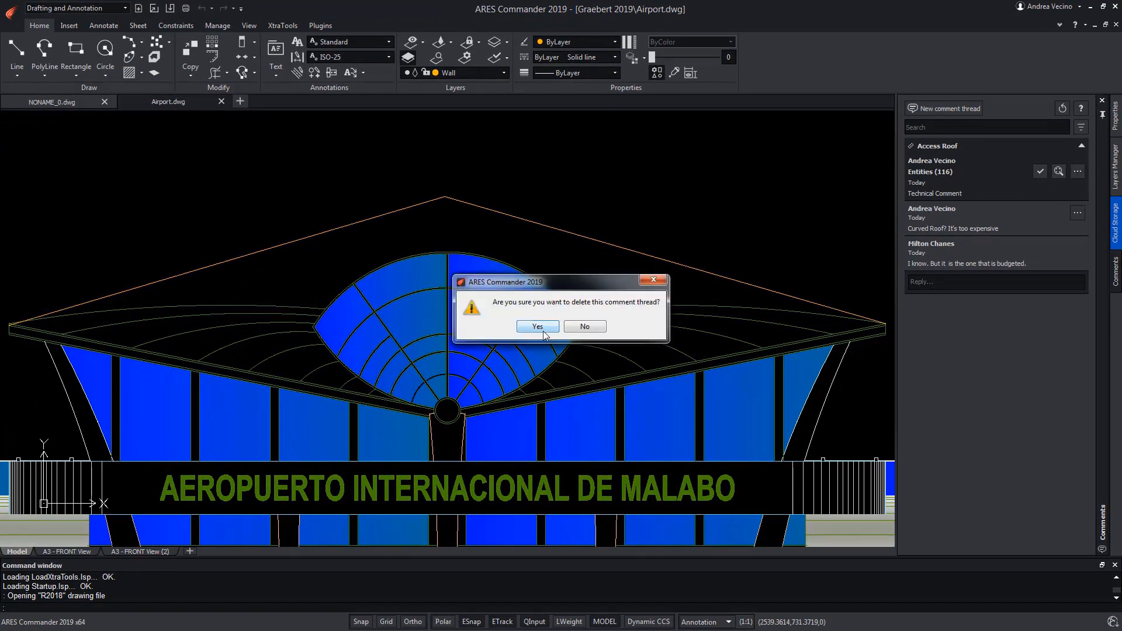
{"action": "left_click", "coordinate": [1080, 128]}
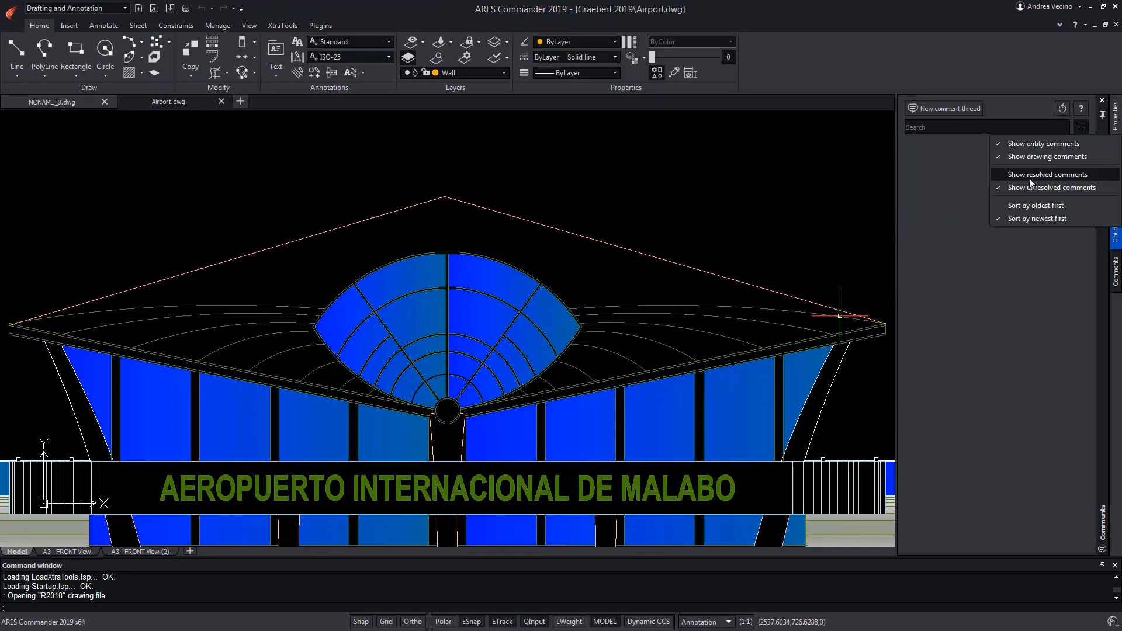
{"action": "mouse_move", "coordinate": [1034, 181]}
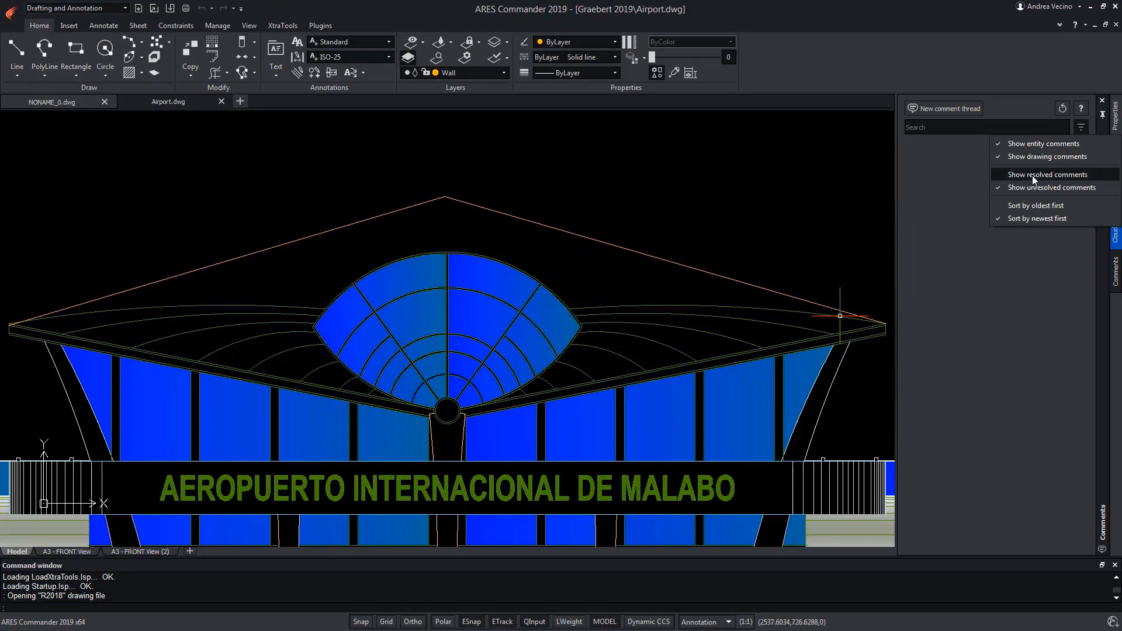
Step: Show resolved comments in the list, then bring up the Using Comments help page
{"action": "left_click", "coordinate": [1048, 174]}
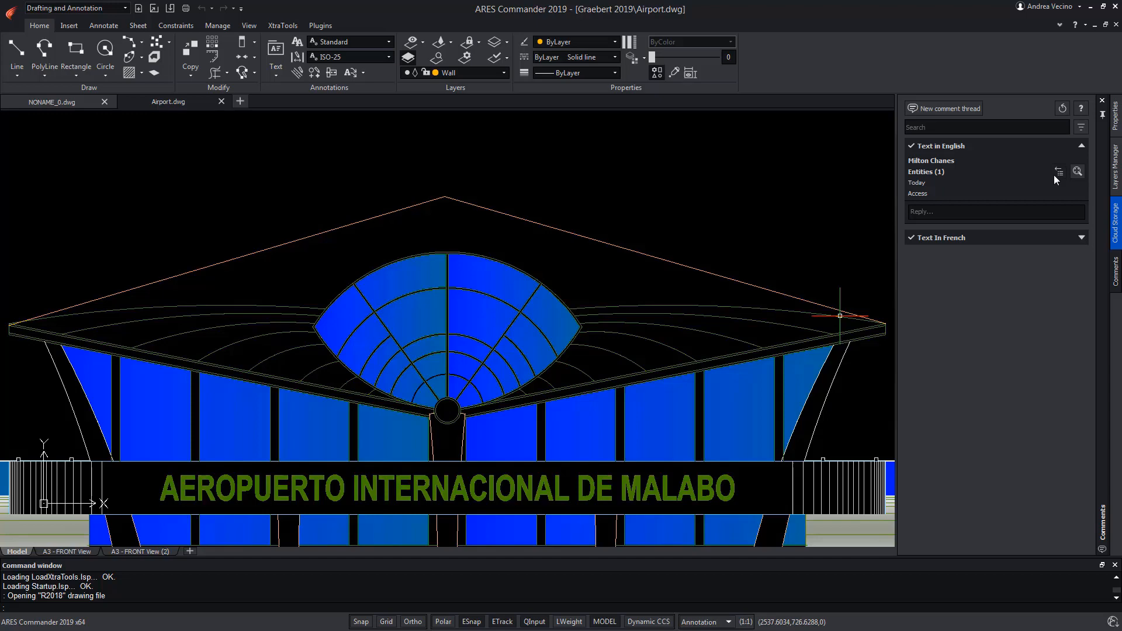
{"action": "mouse_move", "coordinate": [1060, 171]}
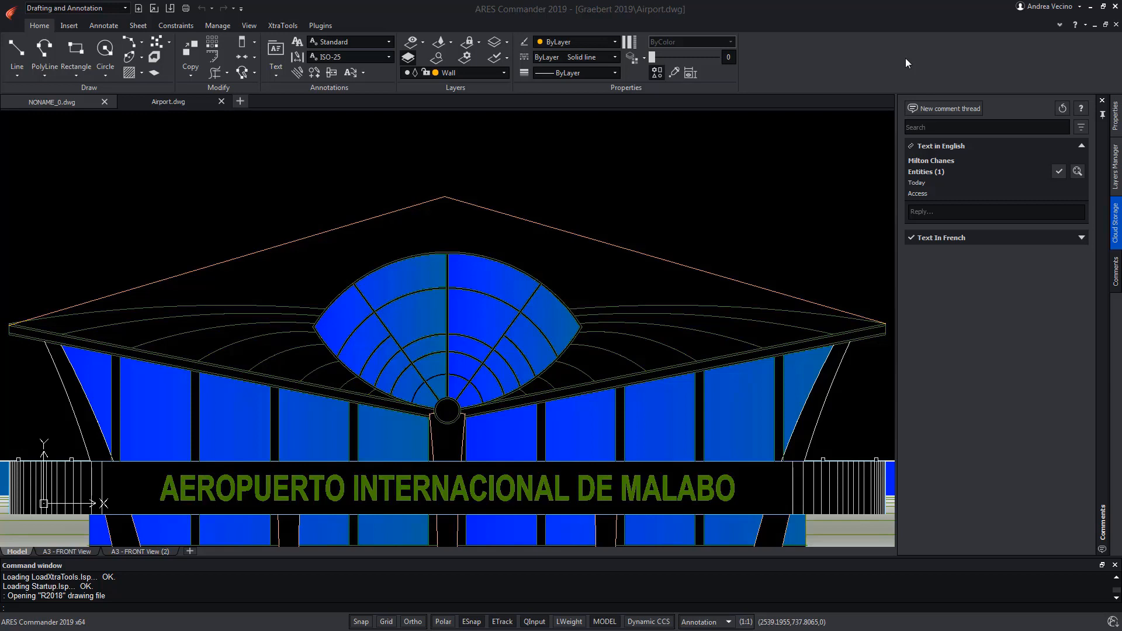
{"action": "mouse_move", "coordinate": [1083, 108]}
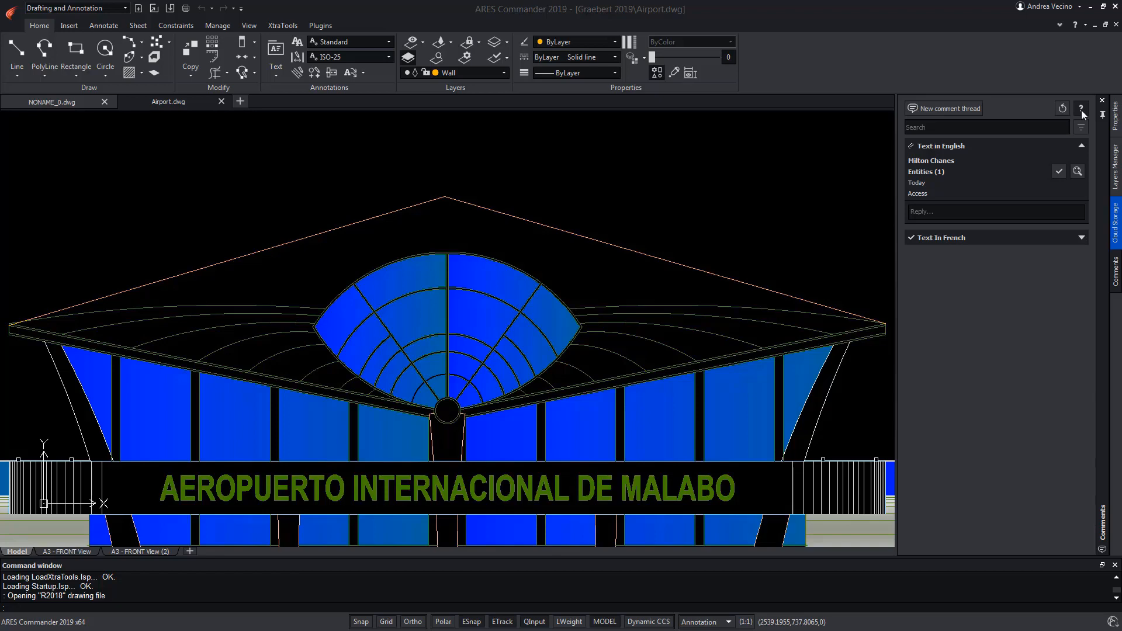
{"action": "left_click", "coordinate": [1082, 107]}
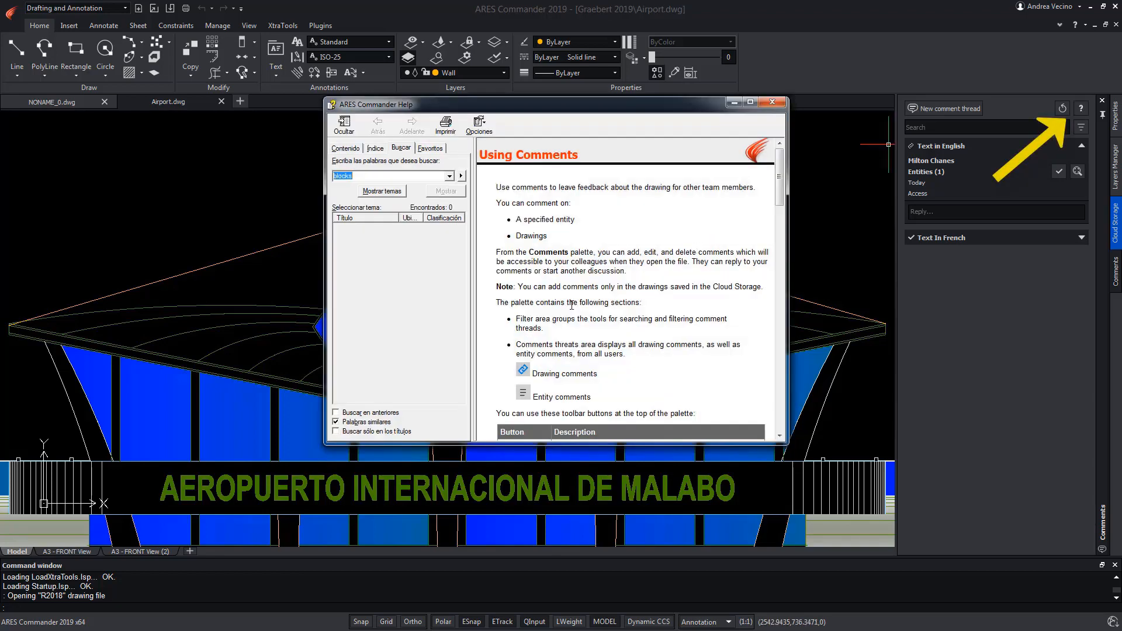